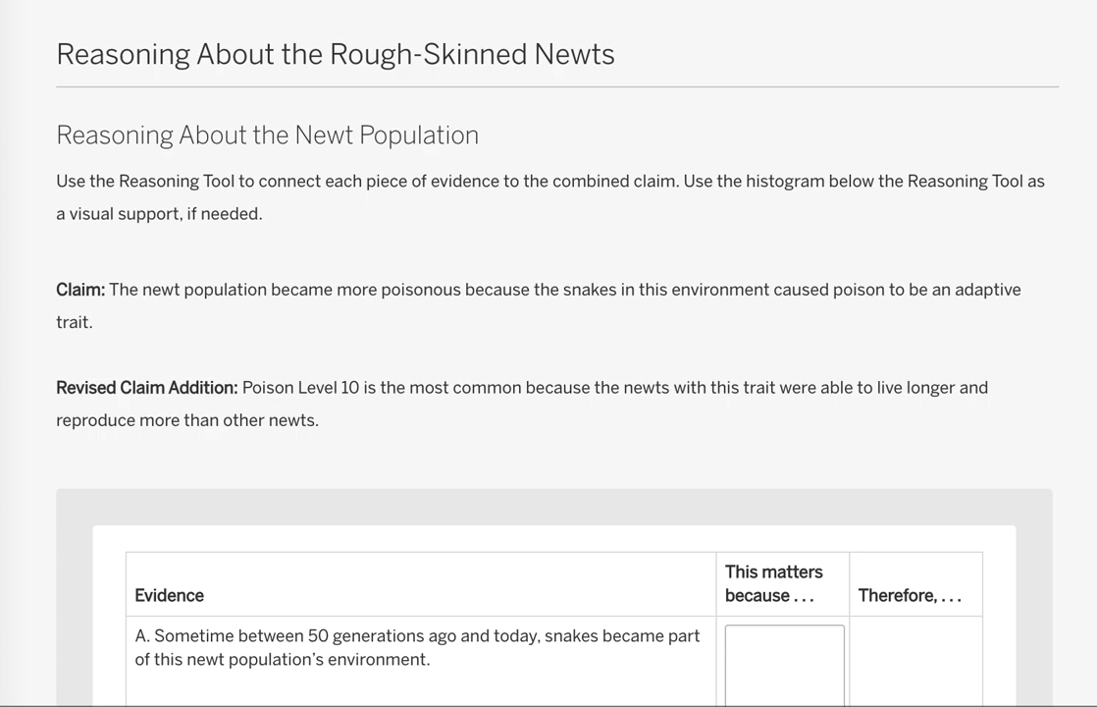
{"action": "mouse_move", "coordinate": [770, 479]}
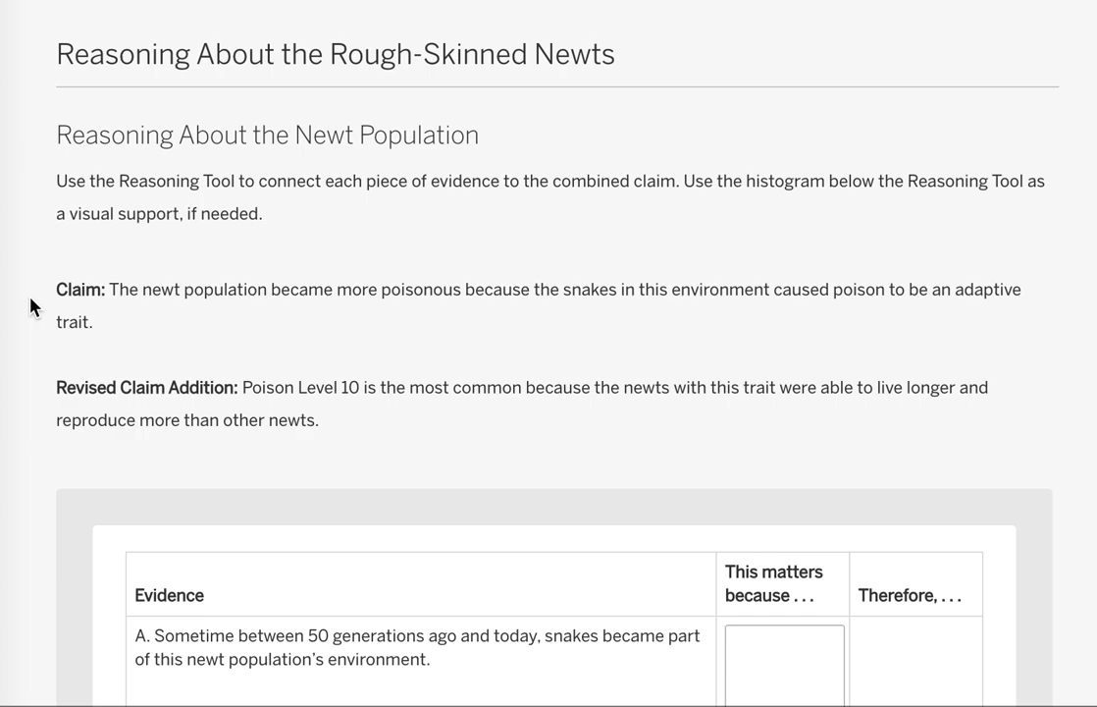
{"action": "mouse_move", "coordinate": [43, 381]}
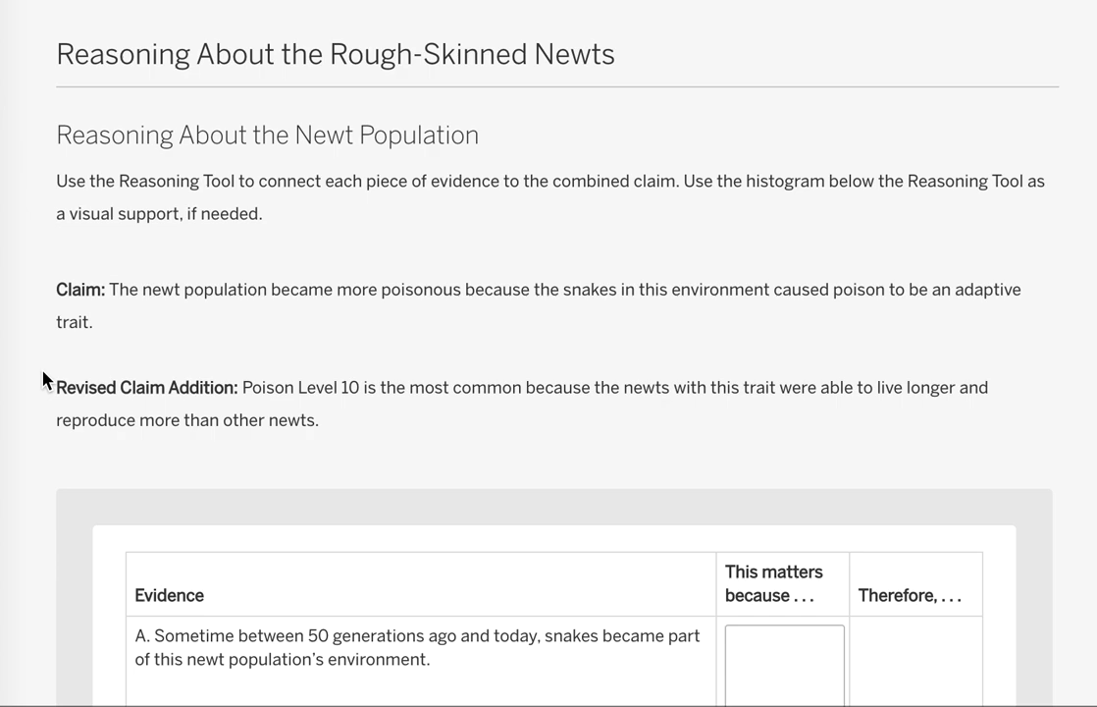
Step: Copy the claim sentence into the Therefore box and follow it with ', and'
{"action": "scroll", "scroll_direction": "down", "scroll_amount": 3}
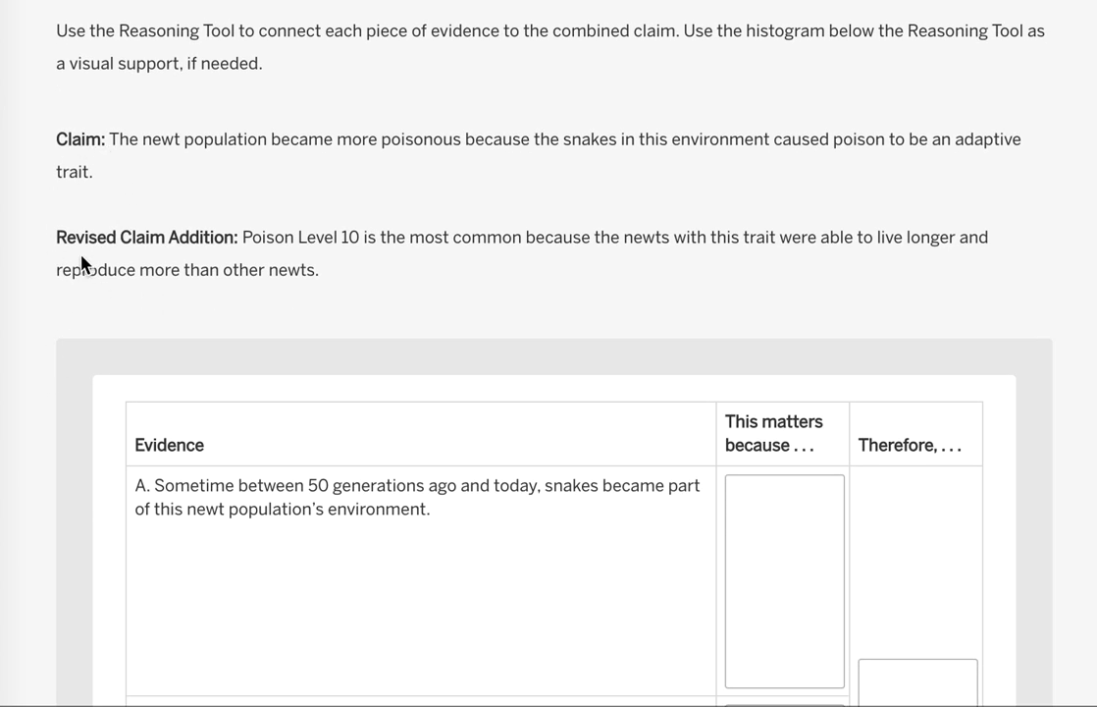
{"action": "mouse_move", "coordinate": [387, 55]}
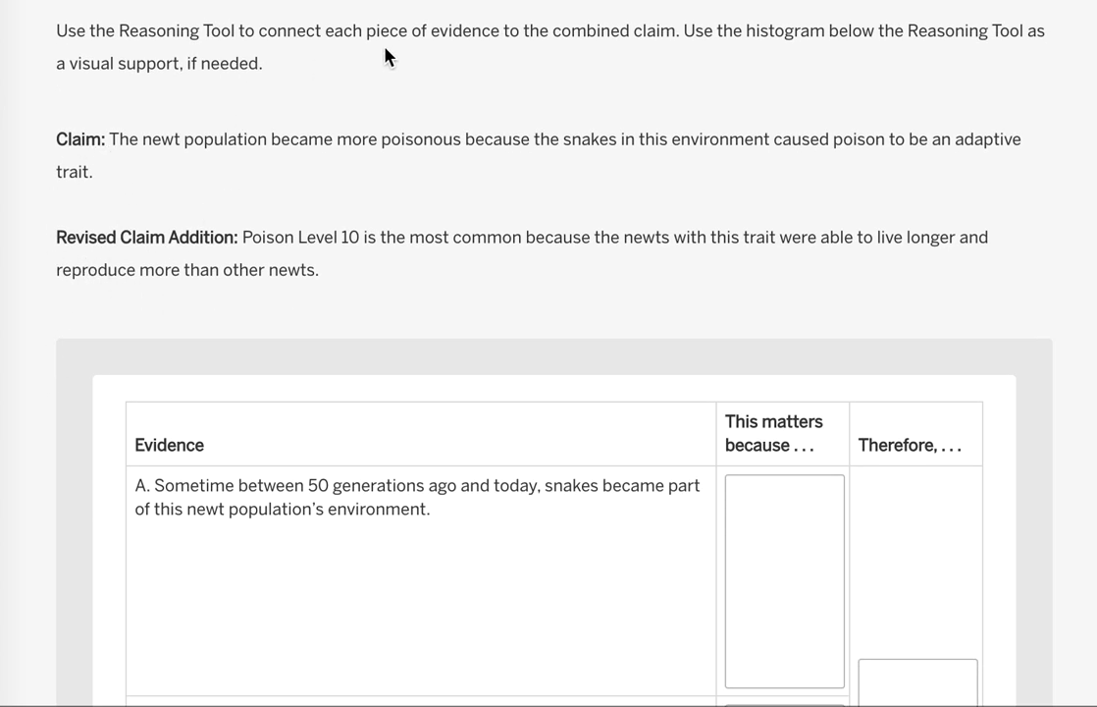
{"action": "scroll", "scroll_direction": "down", "scroll_amount": 3}
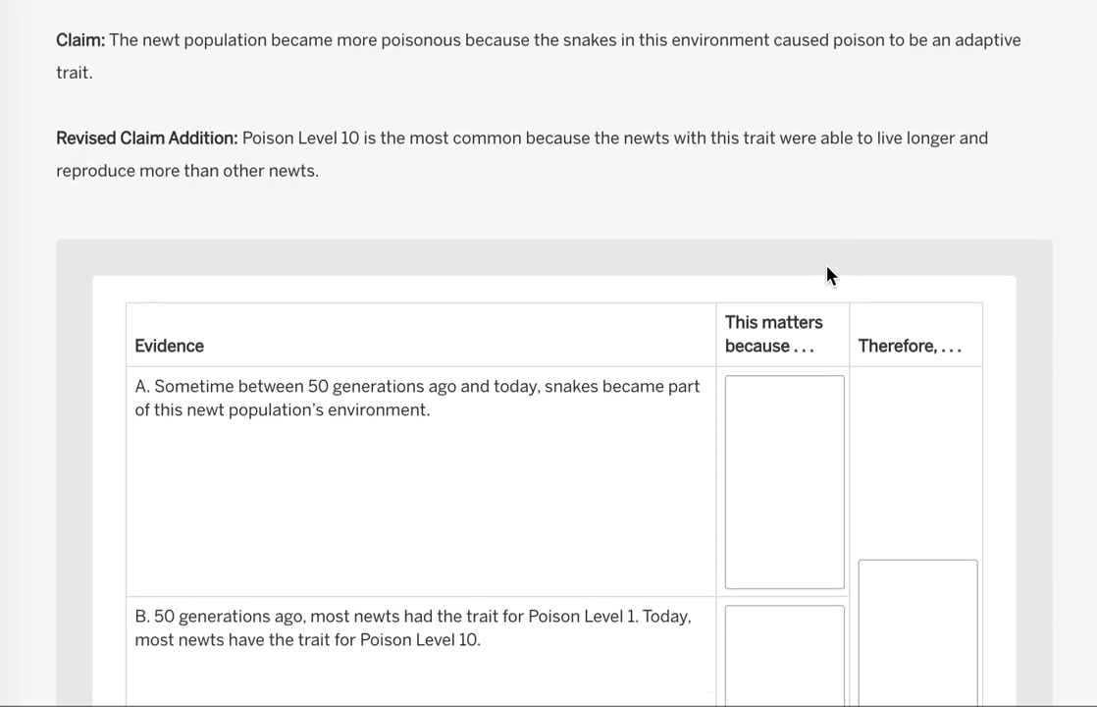
{"action": "scroll", "scroll_direction": "down", "scroll_amount": 3}
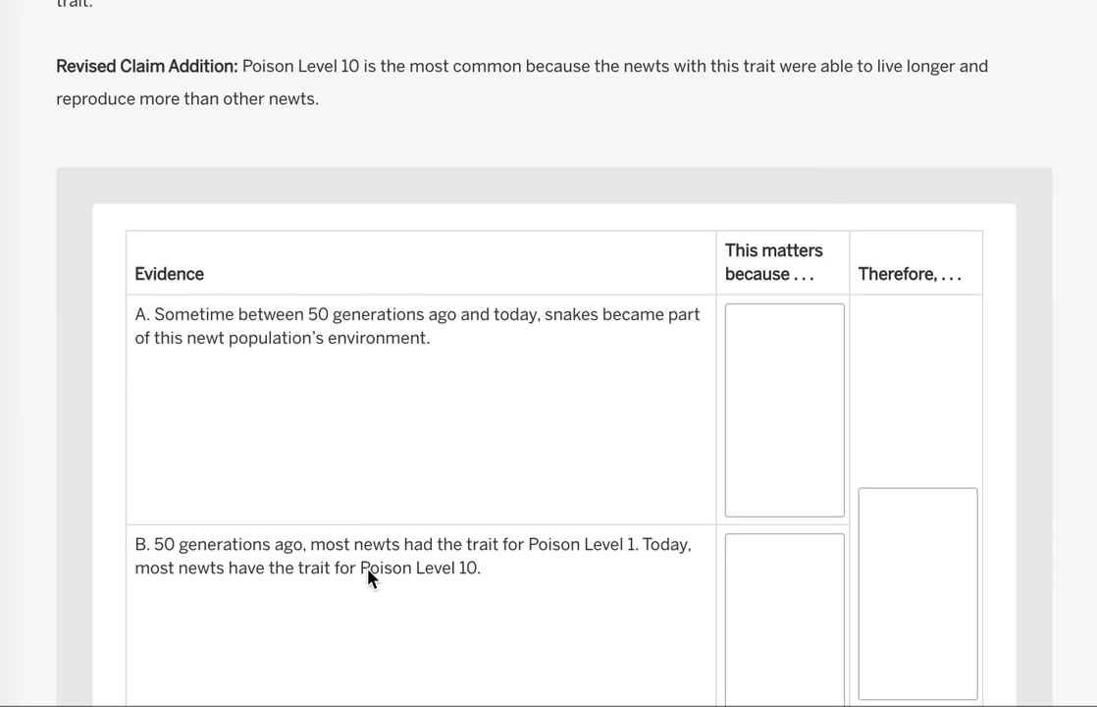
{"action": "scroll", "scroll_direction": "down", "scroll_amount": 3}
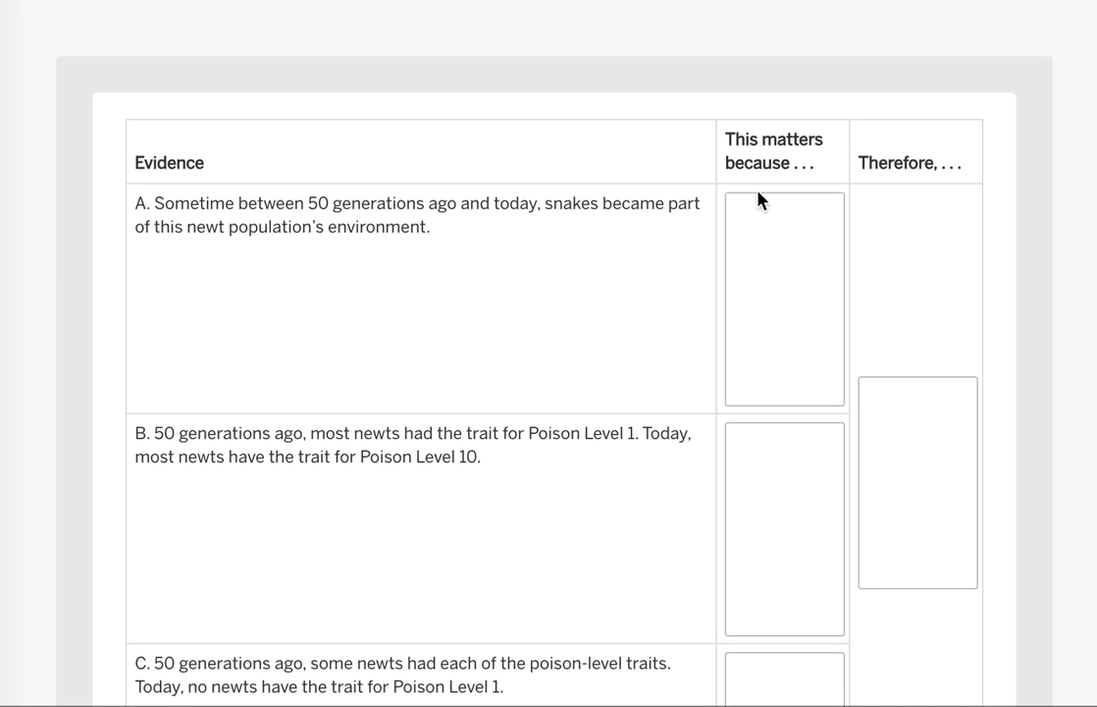
{"action": "mouse_move", "coordinate": [769, 257]}
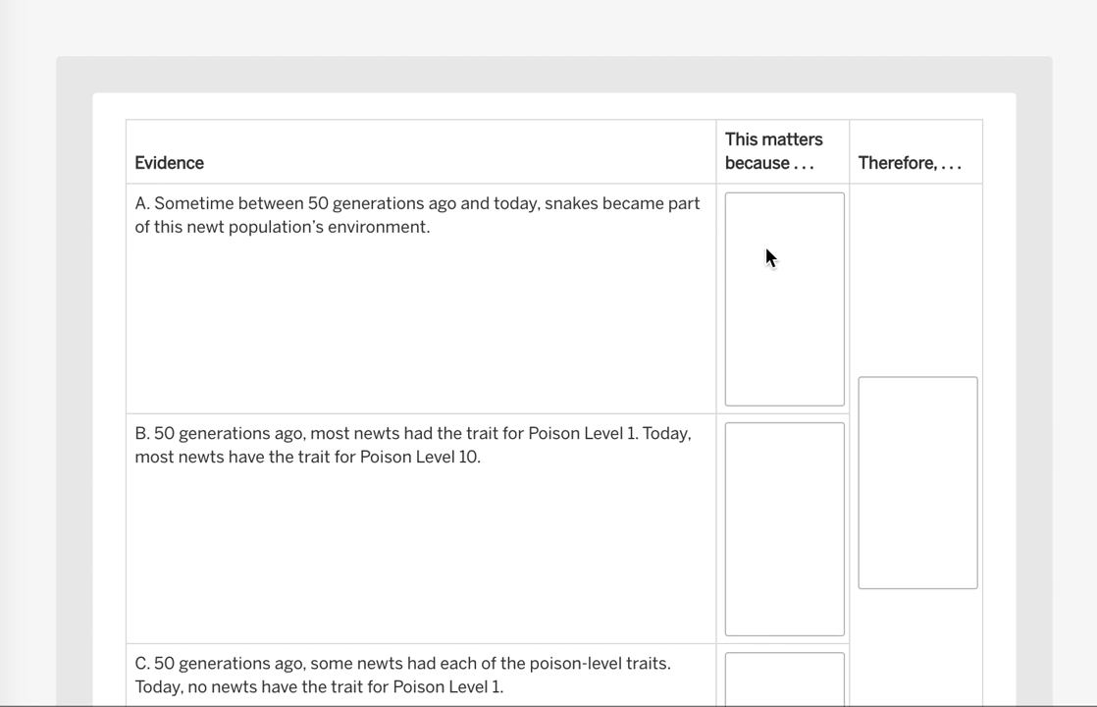
{"action": "mouse_move", "coordinate": [497, 265]}
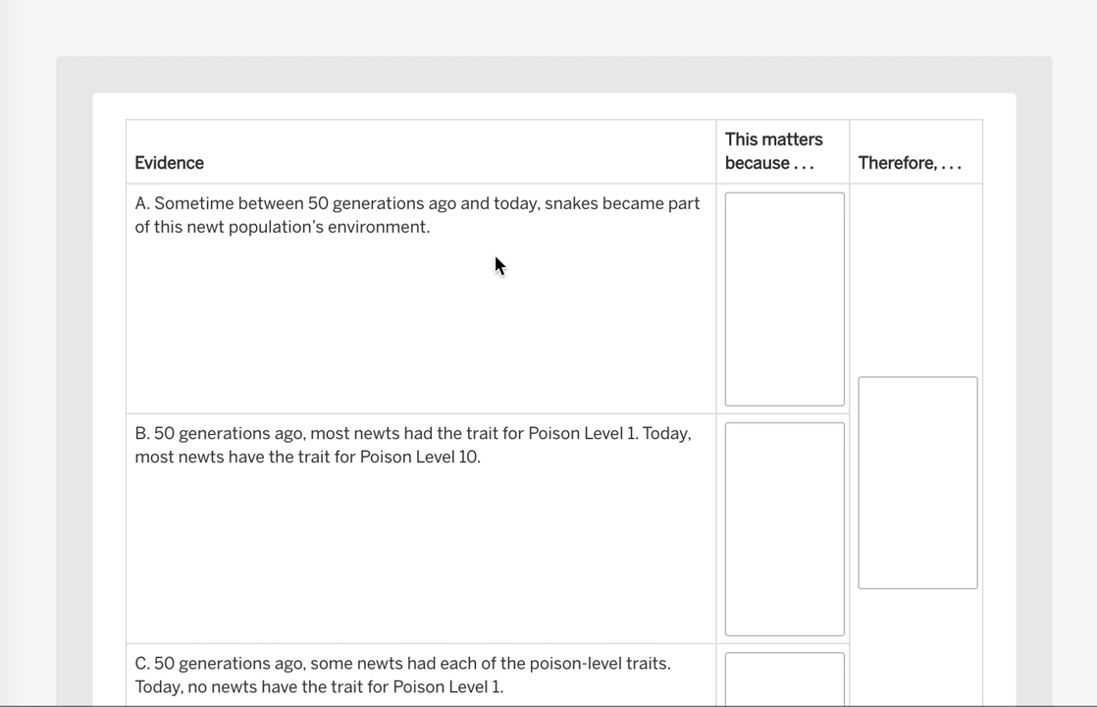
{"action": "mouse_move", "coordinate": [931, 506]}
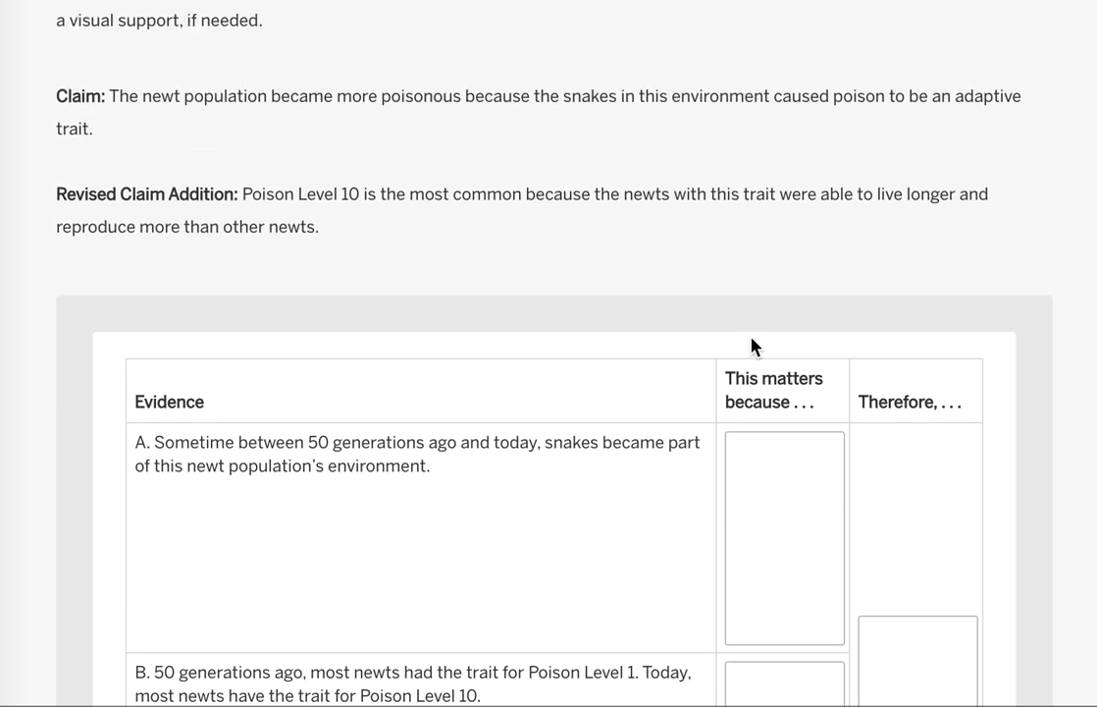
{"action": "scroll", "scroll_direction": "down", "scroll_amount": 3}
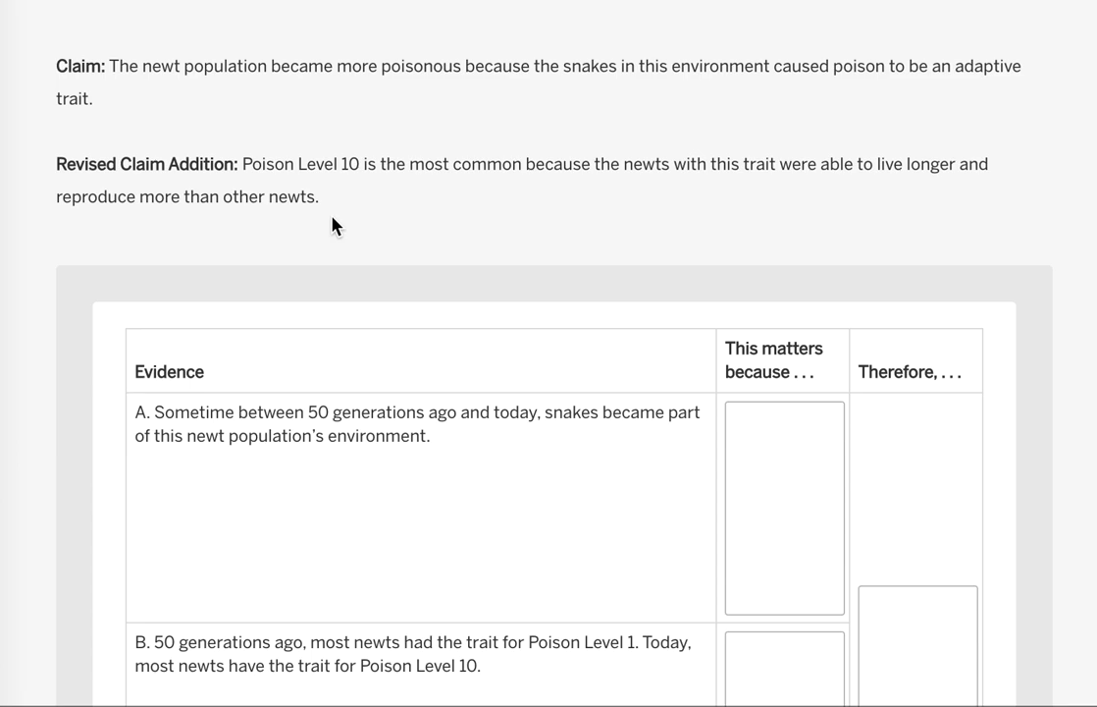
{"action": "mouse_move", "coordinate": [161, 94]}
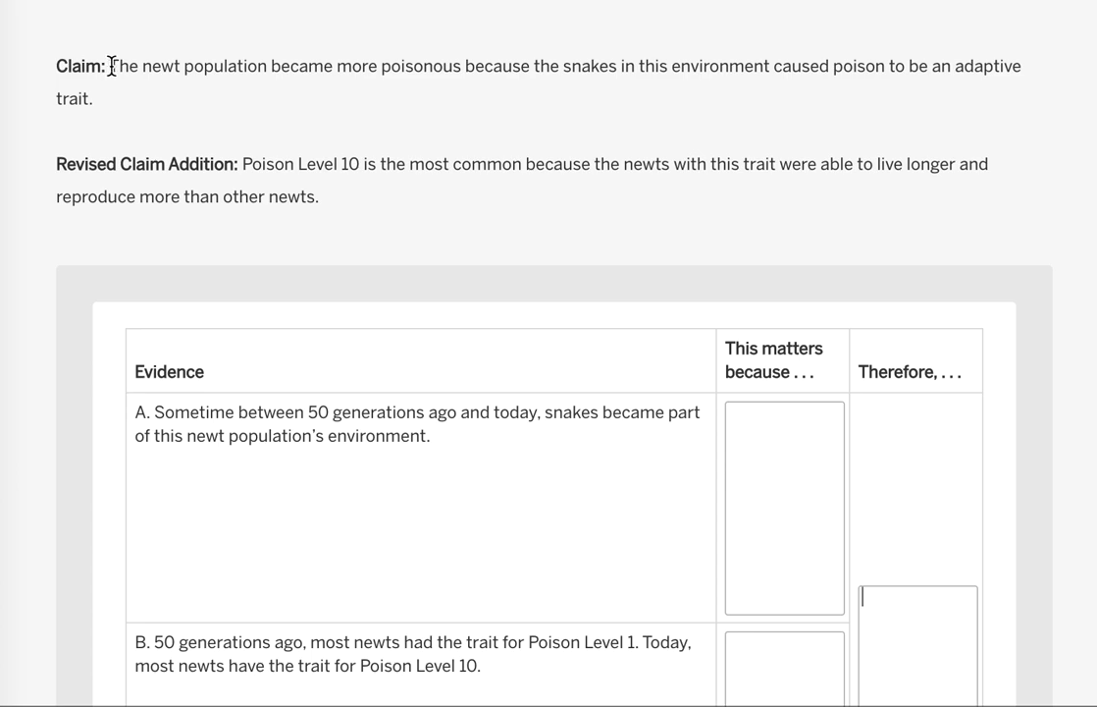
{"action": "left_click_drag", "start_coordinate": [110, 67], "coordinate": [94, 98]}
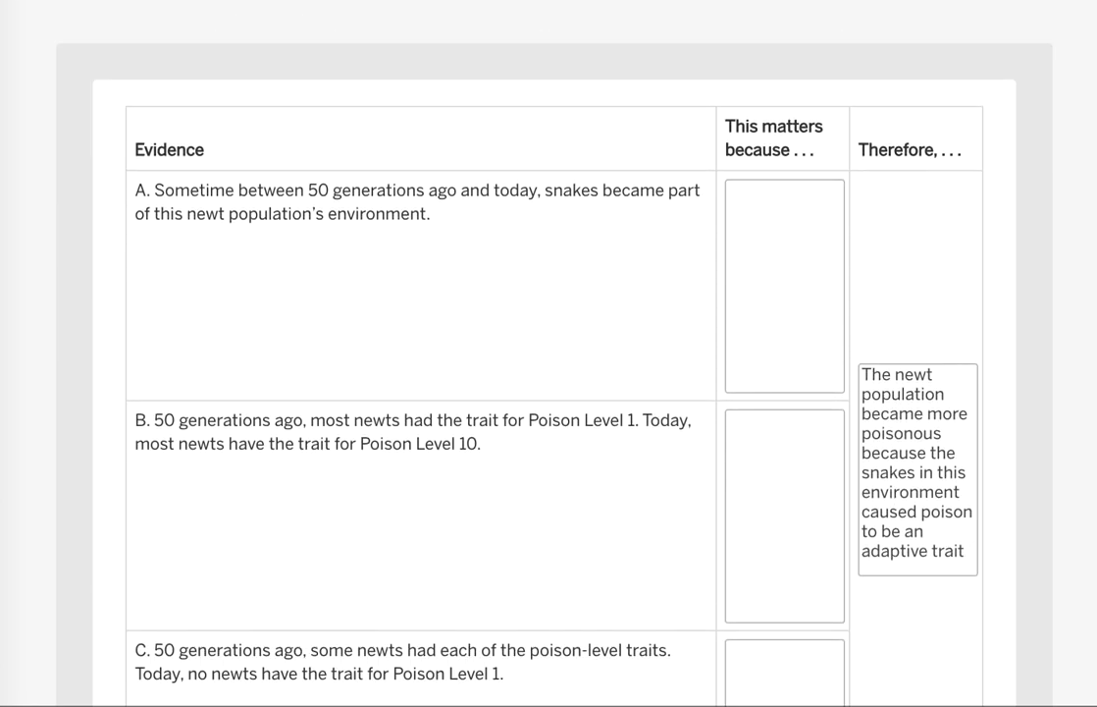
{"action": "type", "text": ", and"}
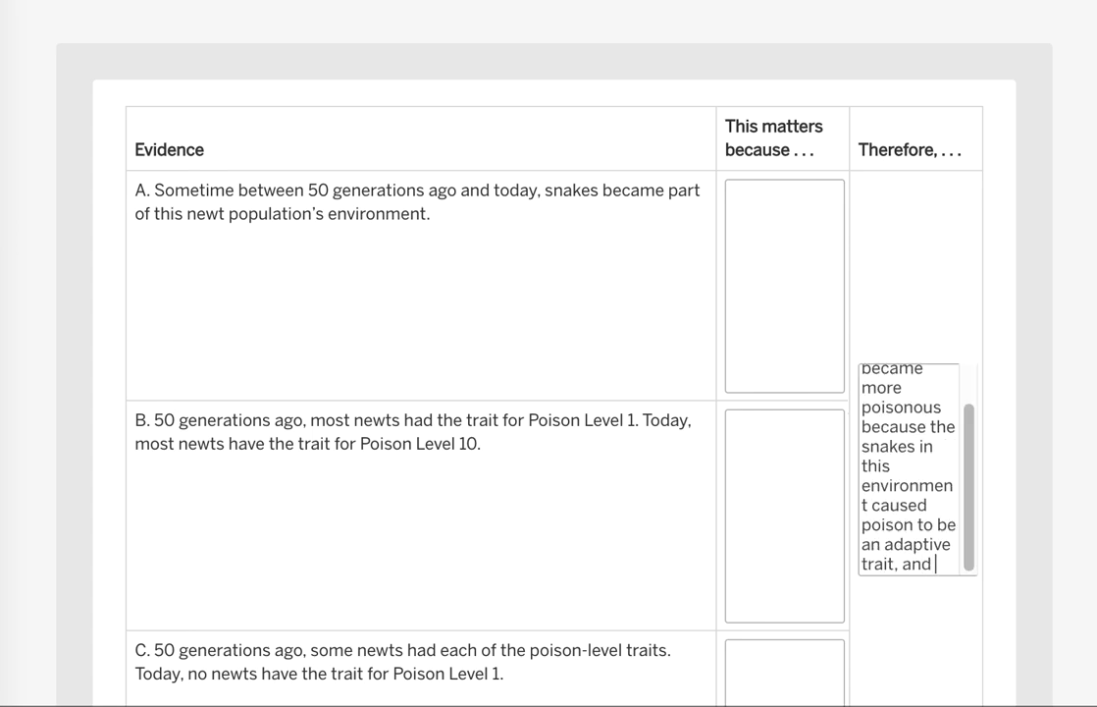
Step: Append the revised claim addition about Poison Level 10 newts to complete the combined sentence
{"action": "scroll", "scroll_direction": "down", "scroll_amount": 3}
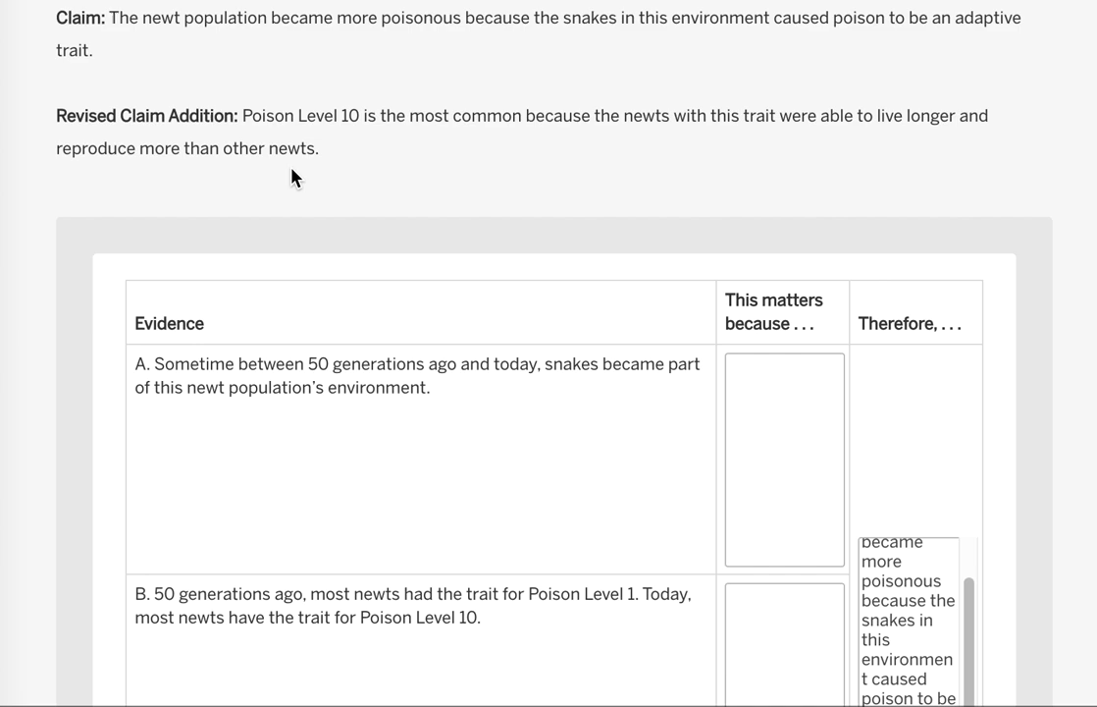
{"action": "left_click_drag", "start_coordinate": [243, 114], "coordinate": [318, 149]}
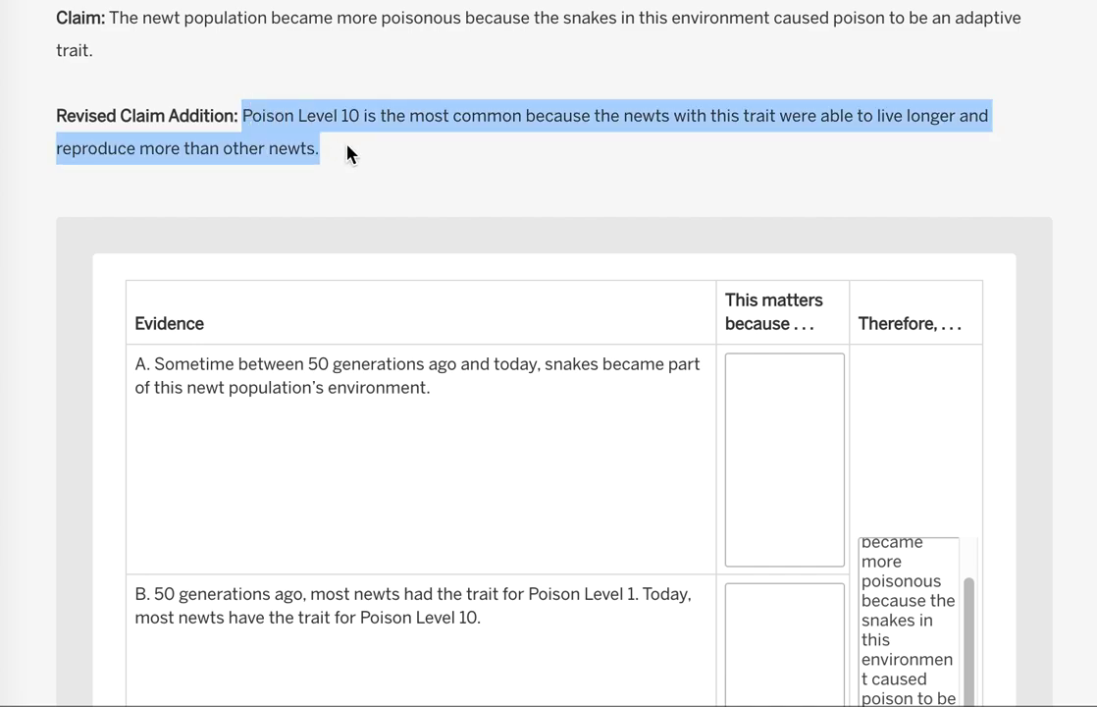
{"action": "mouse_move", "coordinate": [518, 194]}
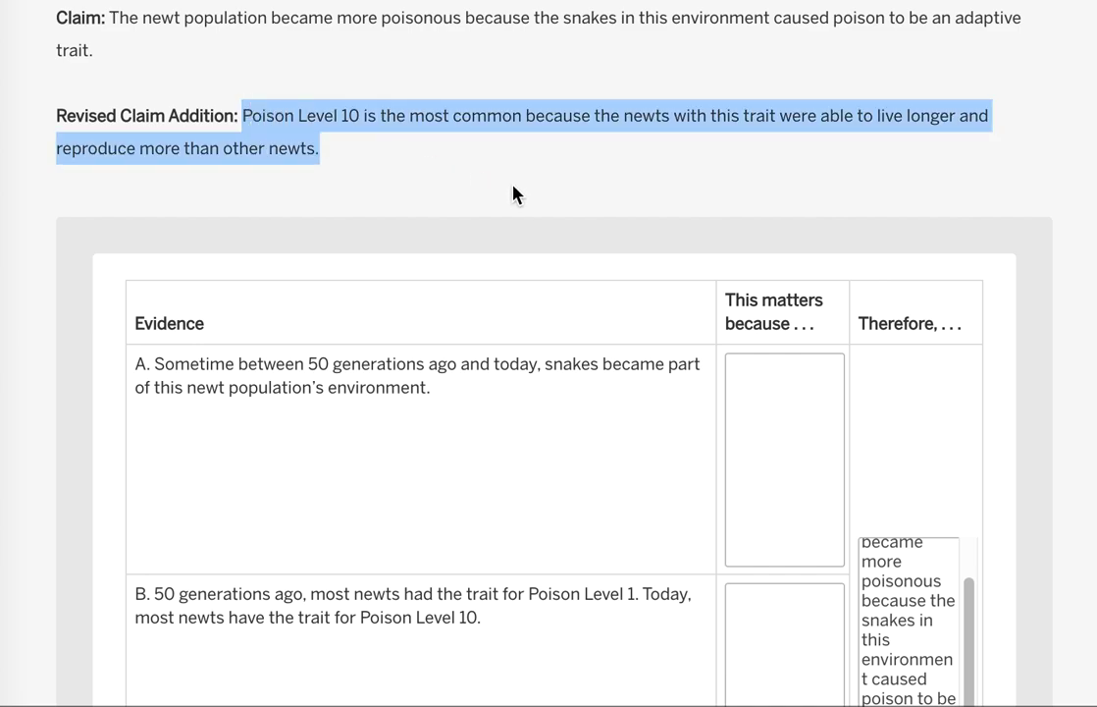
{"action": "scroll", "scroll_direction": "down", "scroll_amount": 3}
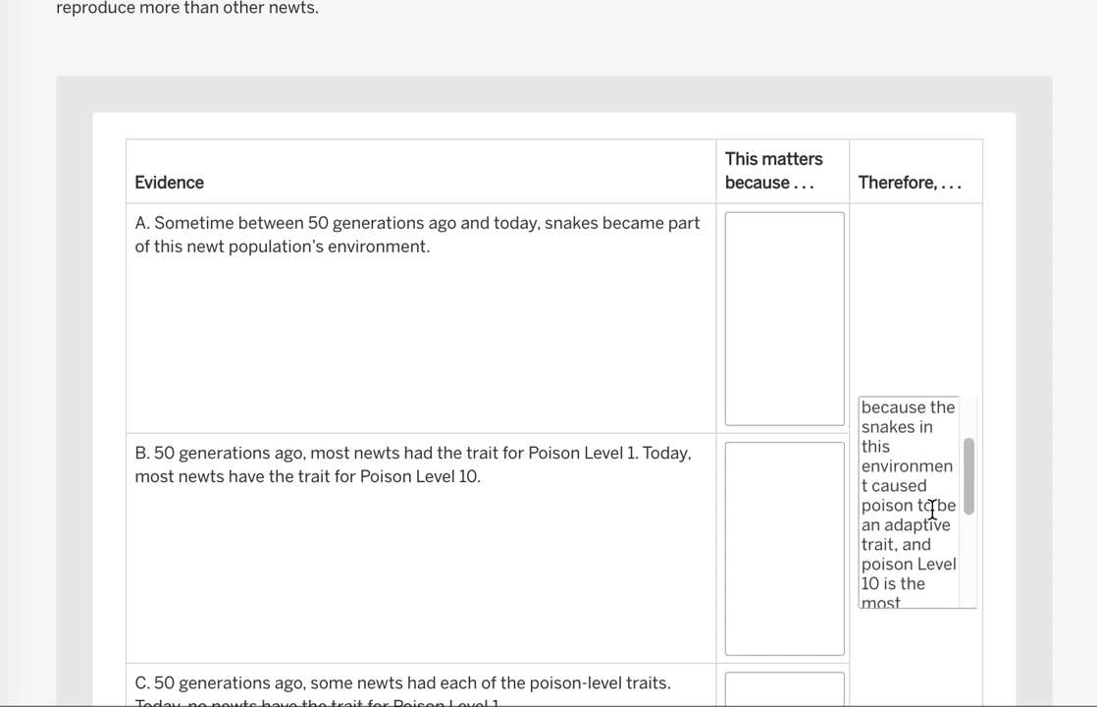
{"action": "scroll", "scroll_direction": "down", "scroll_amount": 3}
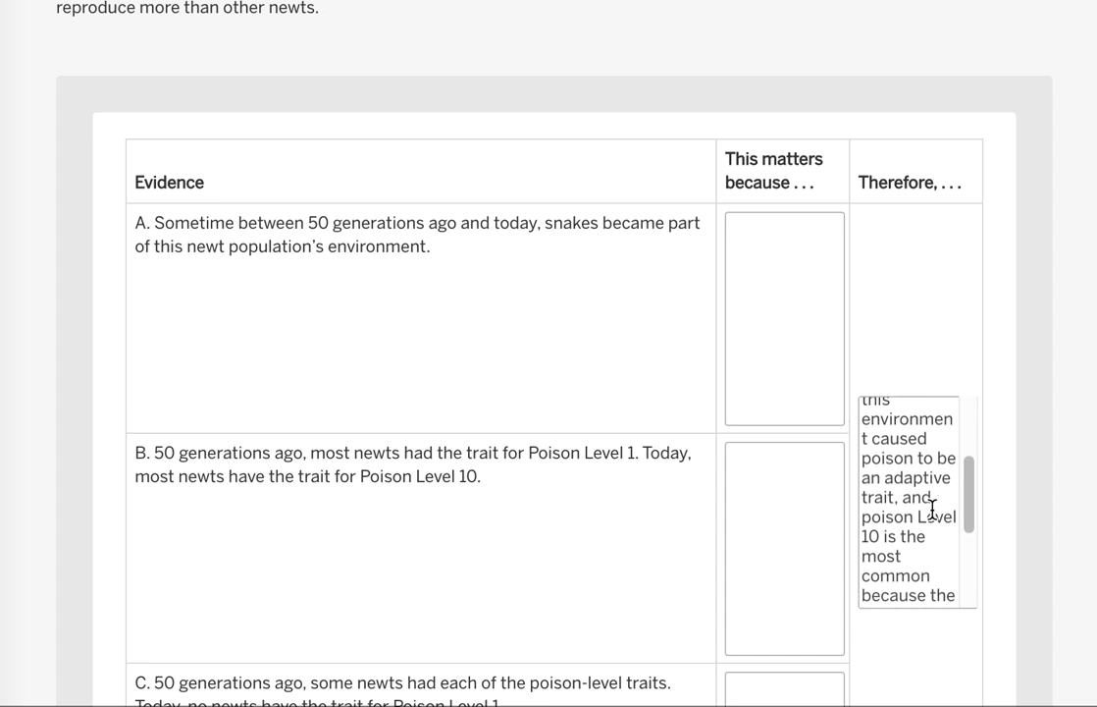
{"action": "scroll", "scroll_direction": "down", "scroll_amount": 3}
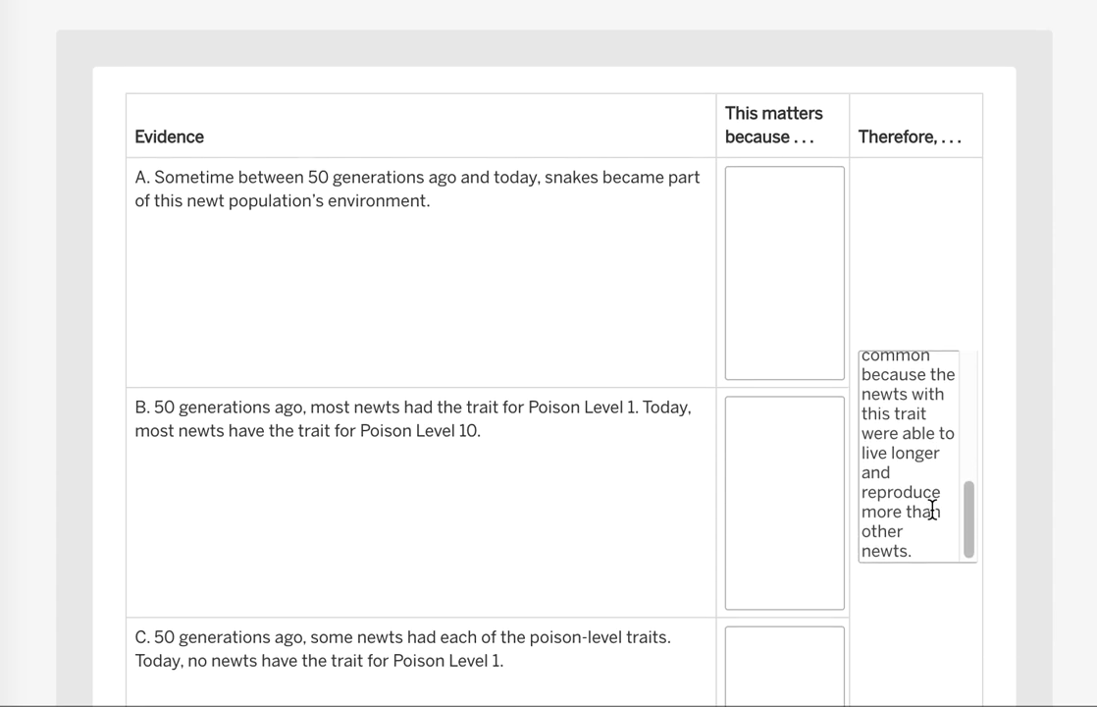
{"action": "scroll", "scroll_direction": "down", "scroll_amount": 3}
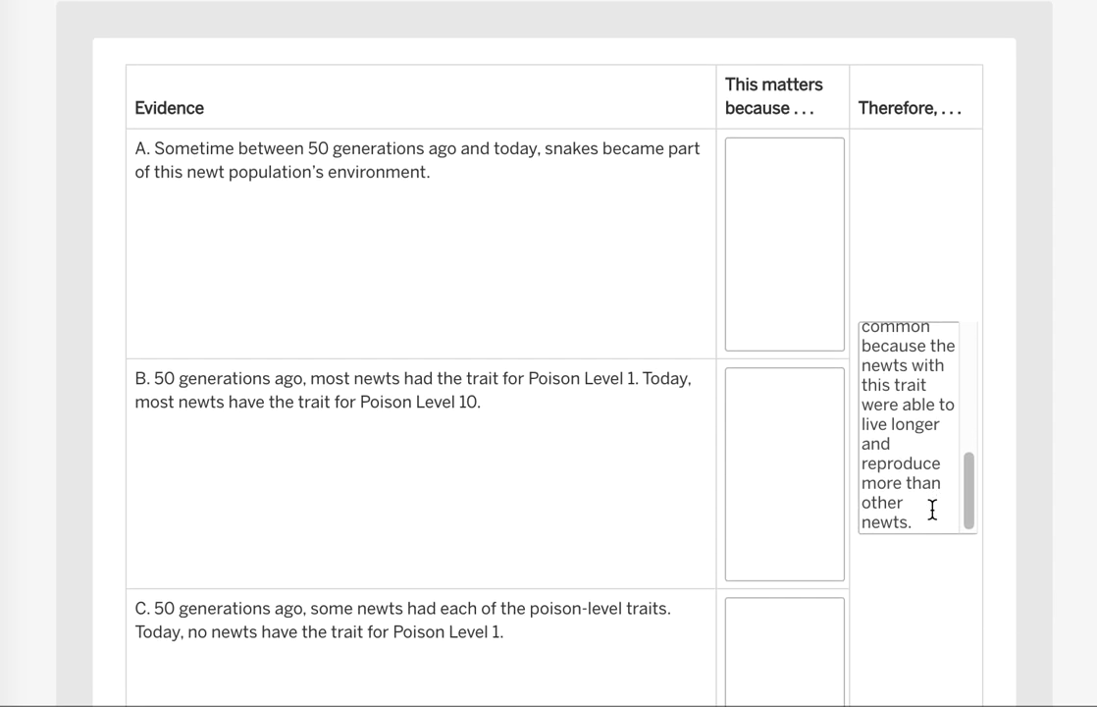
{"action": "mouse_move", "coordinate": [807, 283]}
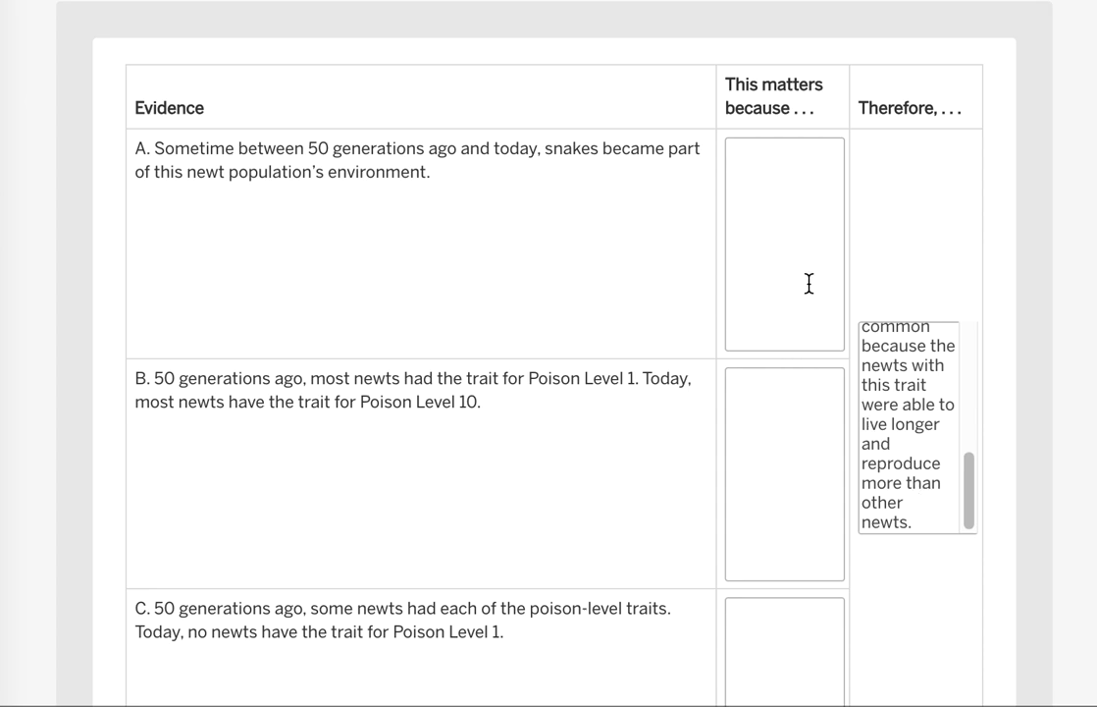
{"action": "mouse_move", "coordinate": [428, 204]}
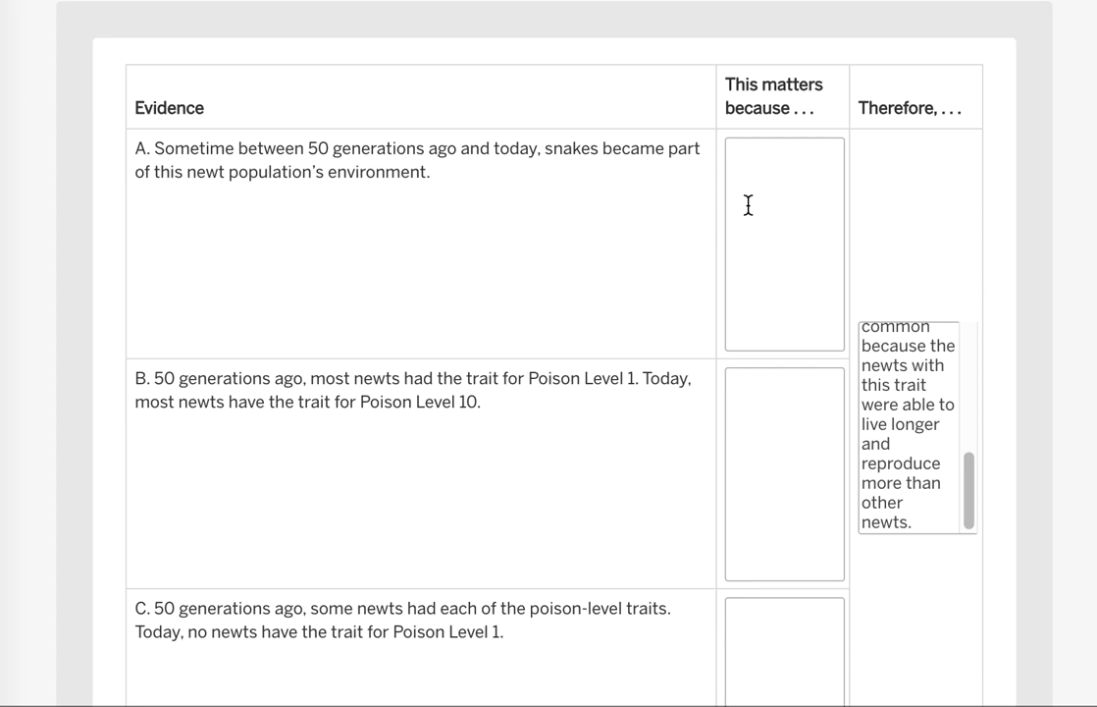
{"action": "mouse_move", "coordinate": [820, 215]}
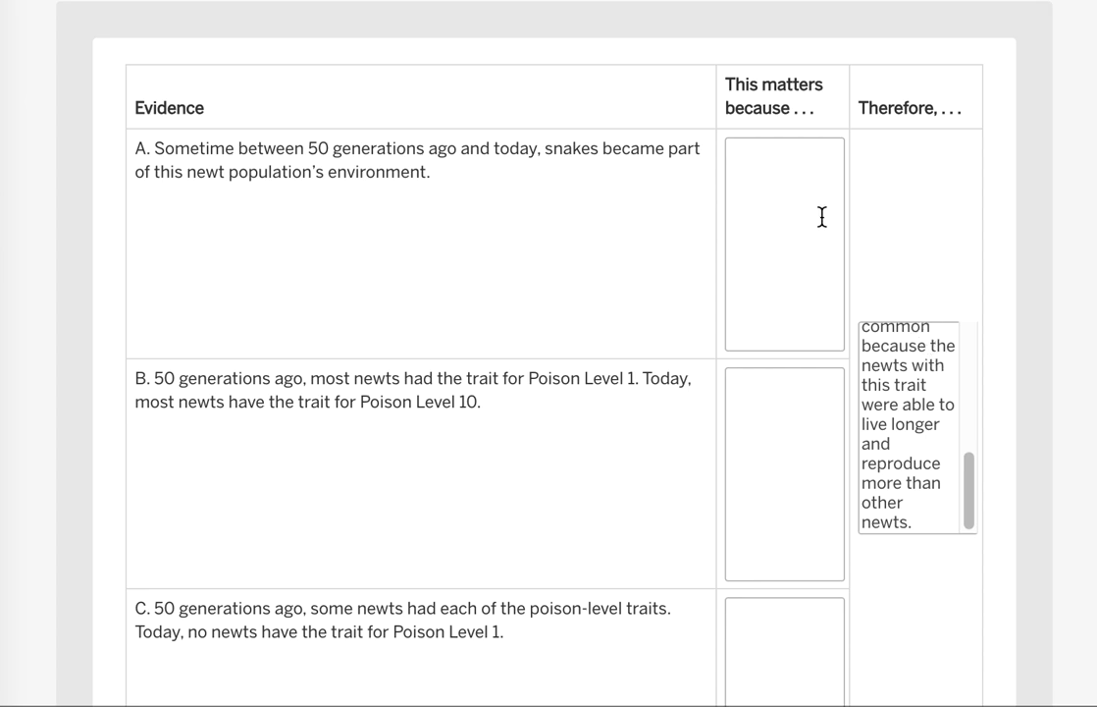
{"action": "mouse_move", "coordinate": [632, 521]}
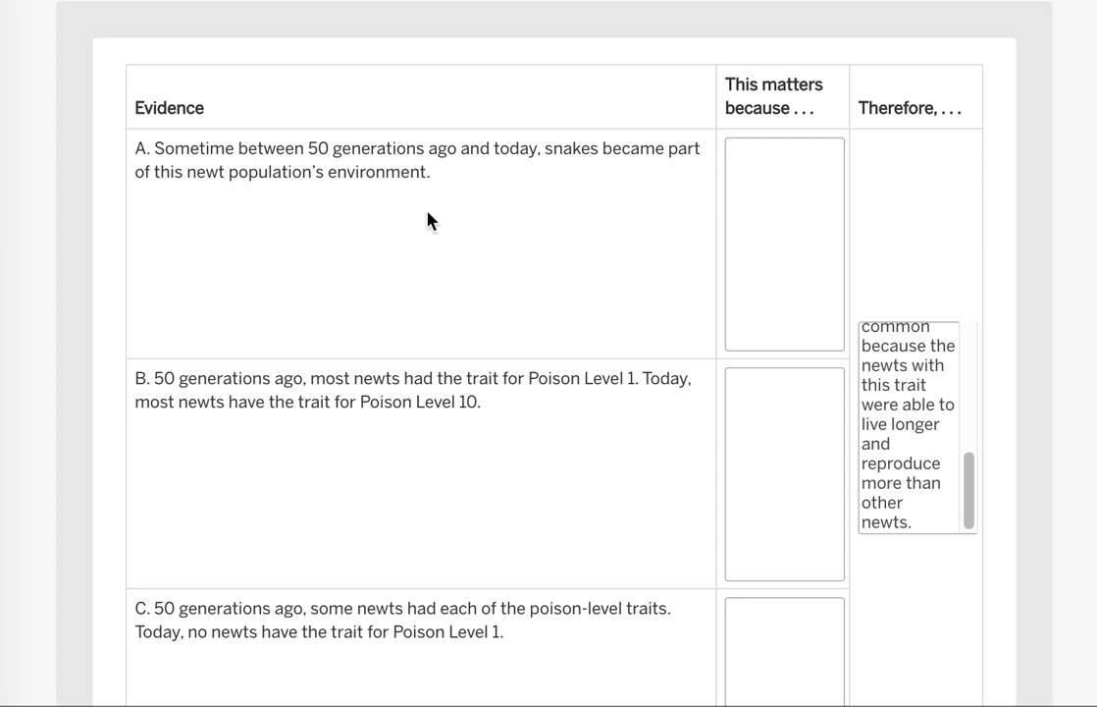
Step: Scroll past evidence D so both newt poison-level histograms are fully visible
{"action": "scroll", "scroll_direction": "down", "scroll_amount": 3}
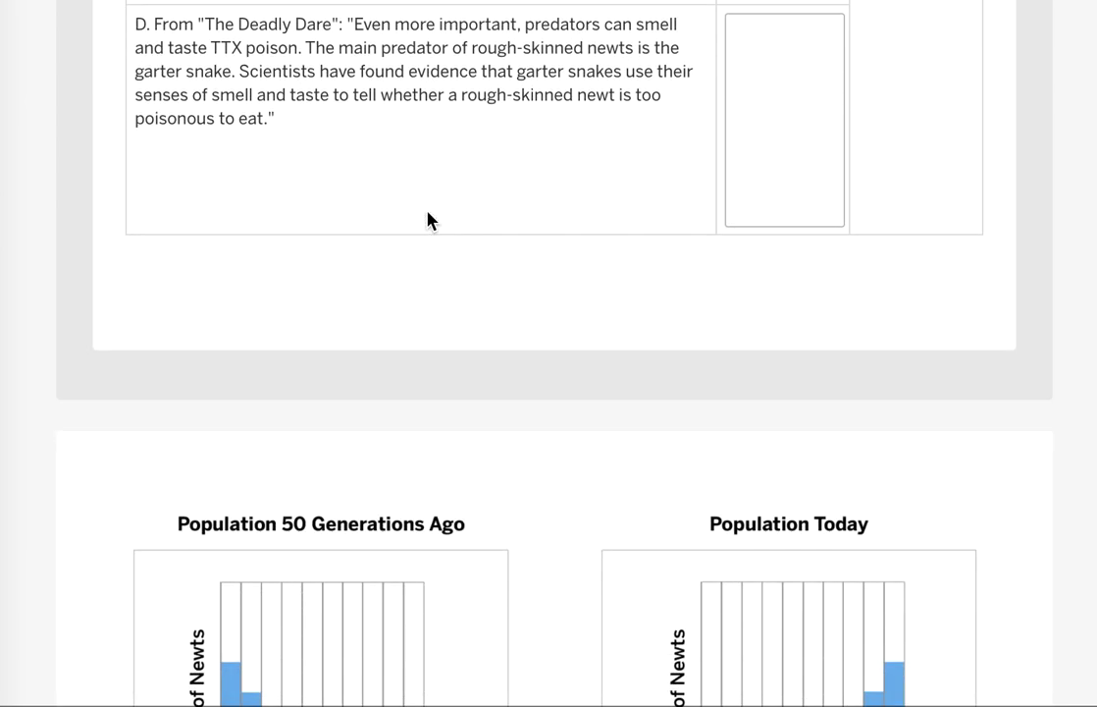
{"action": "scroll", "scroll_direction": "down", "scroll_amount": 3}
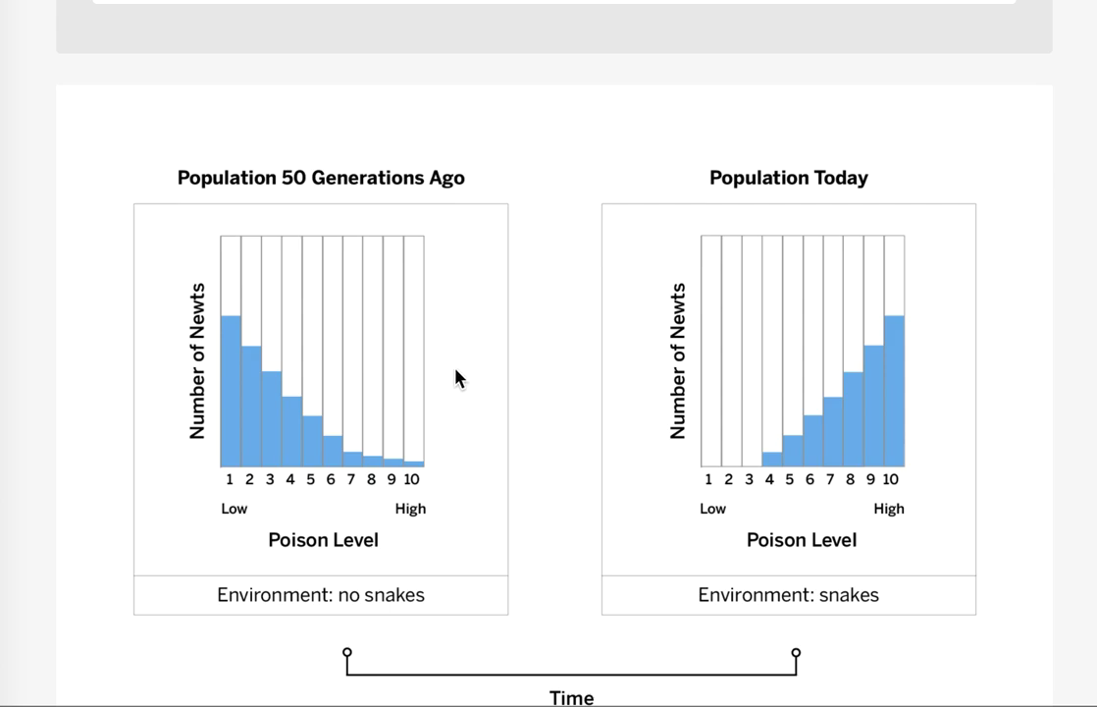
{"action": "mouse_move", "coordinate": [420, 206]}
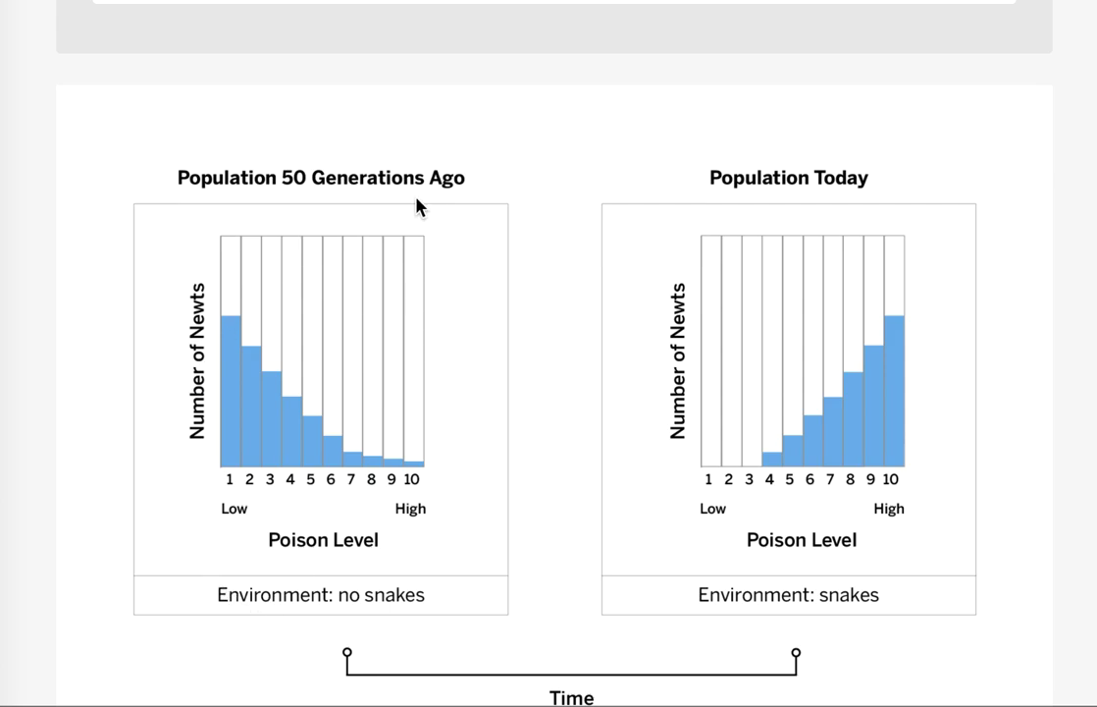
{"action": "mouse_move", "coordinate": [630, 238]}
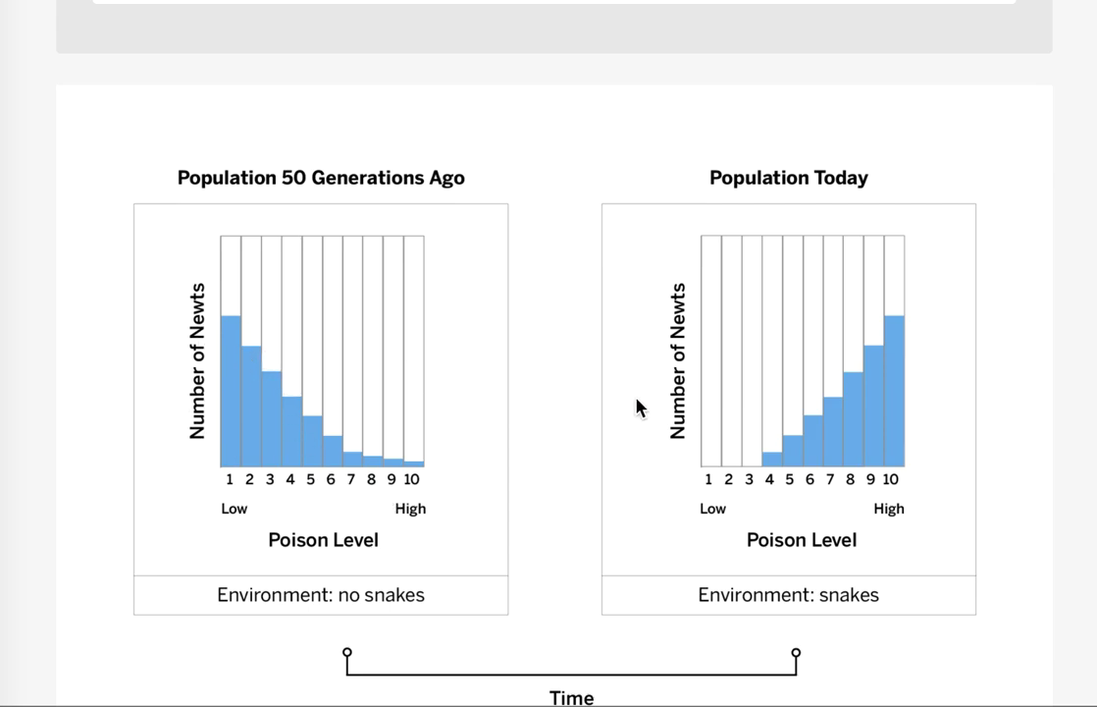
{"action": "mouse_move", "coordinate": [697, 460]}
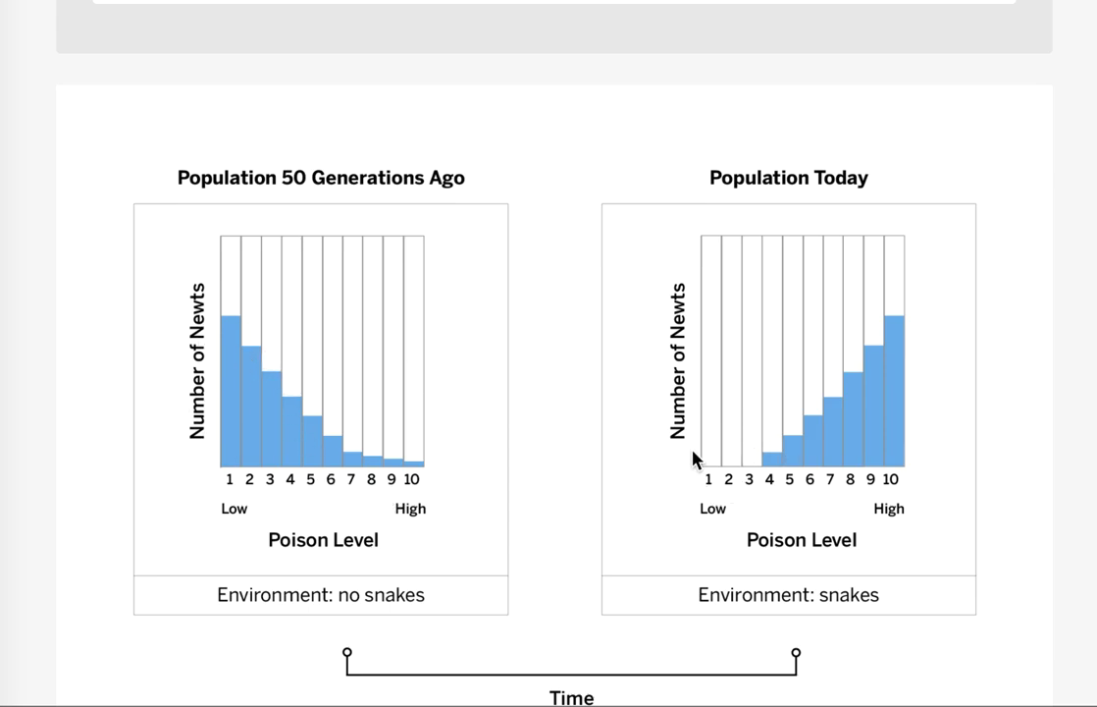
{"action": "mouse_move", "coordinate": [354, 481]}
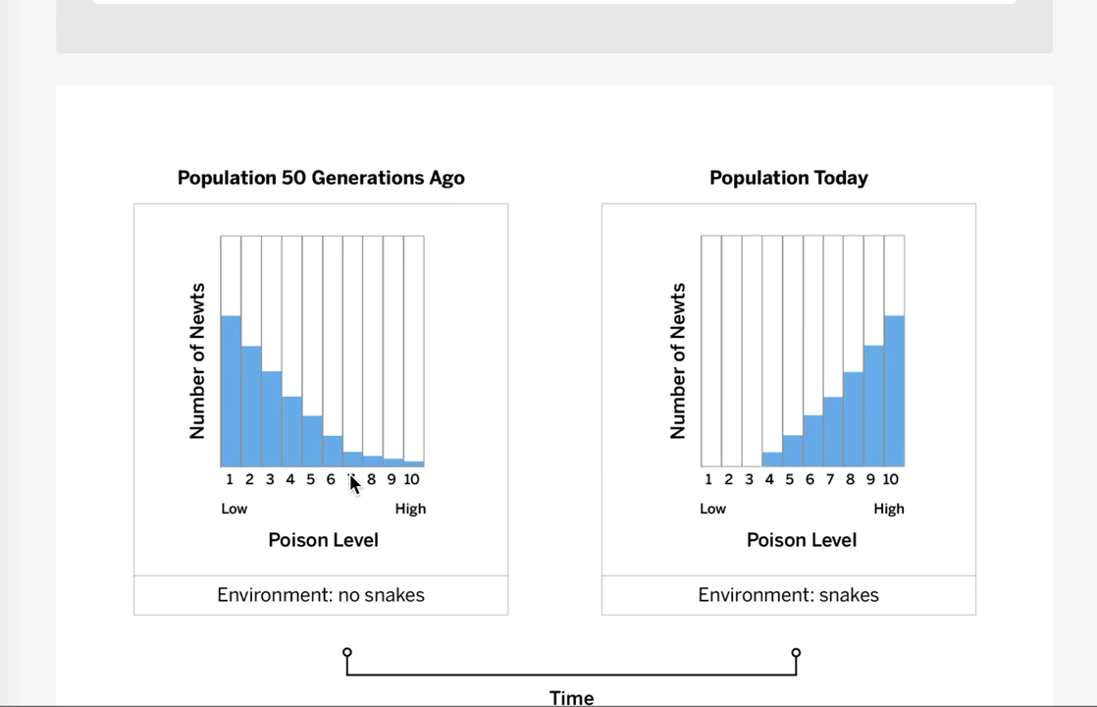
{"action": "mouse_move", "coordinate": [416, 475]}
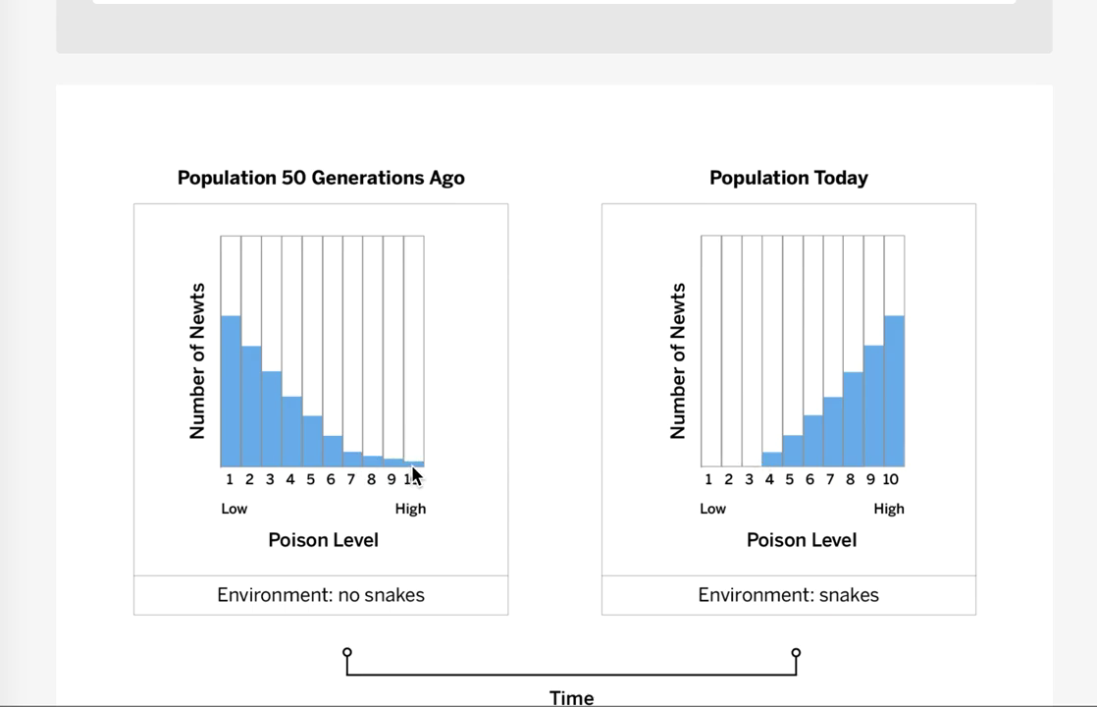
{"action": "mouse_move", "coordinate": [859, 371]}
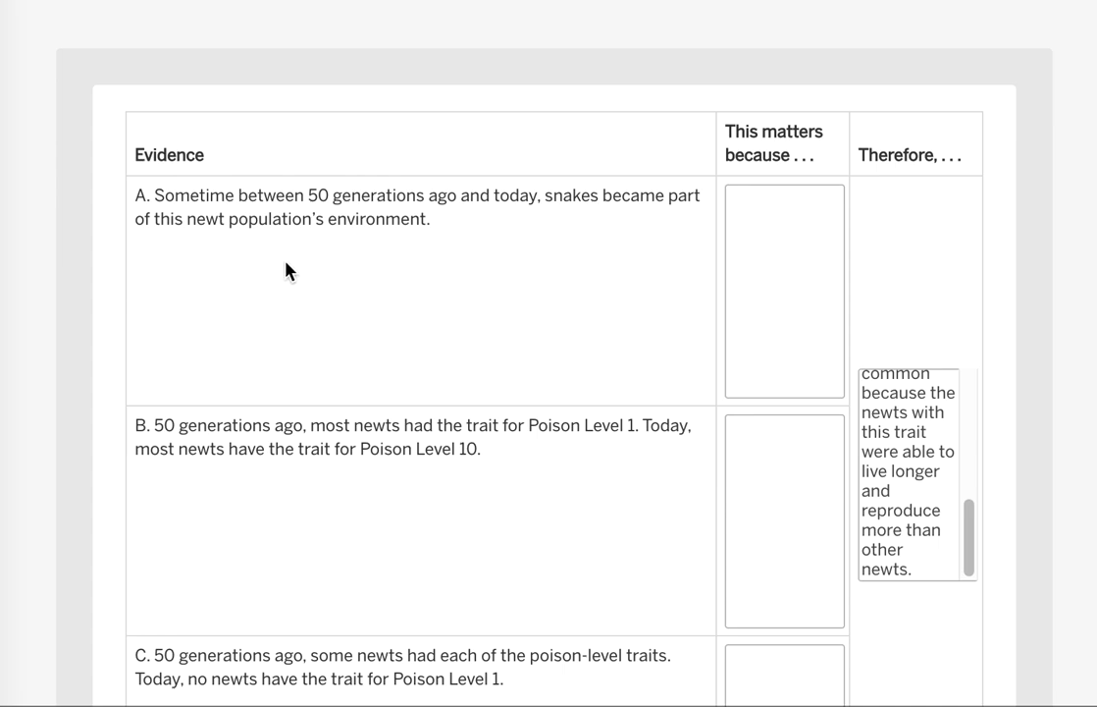
{"action": "mouse_move", "coordinate": [267, 295]}
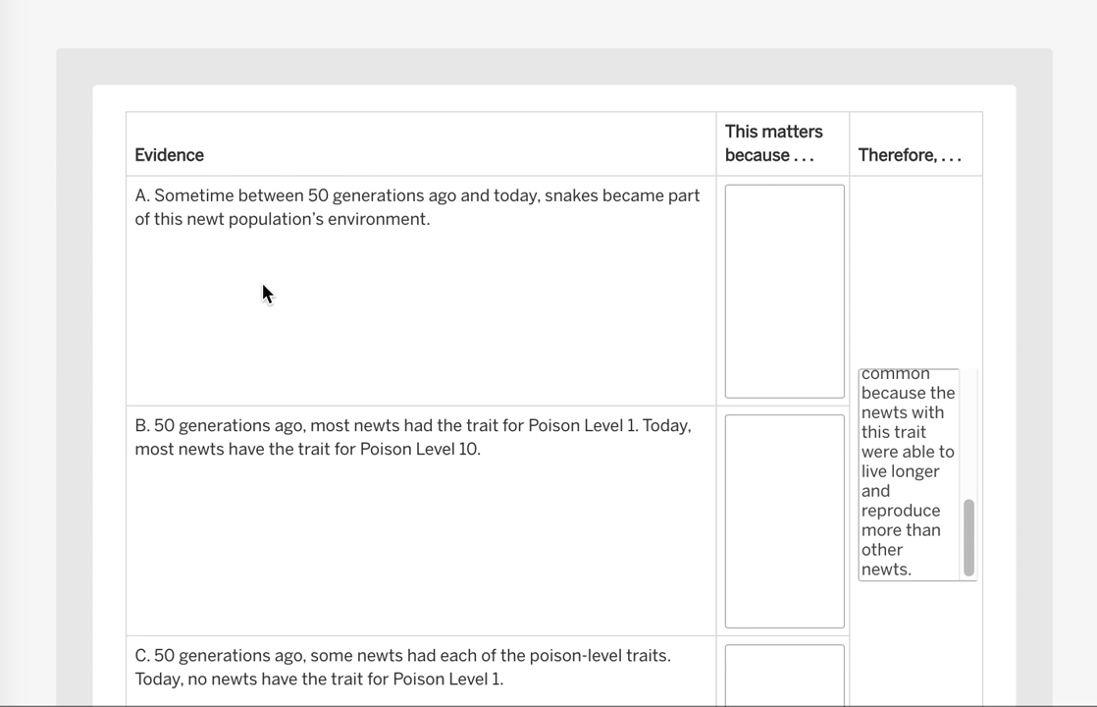
{"action": "mouse_move", "coordinate": [397, 248]}
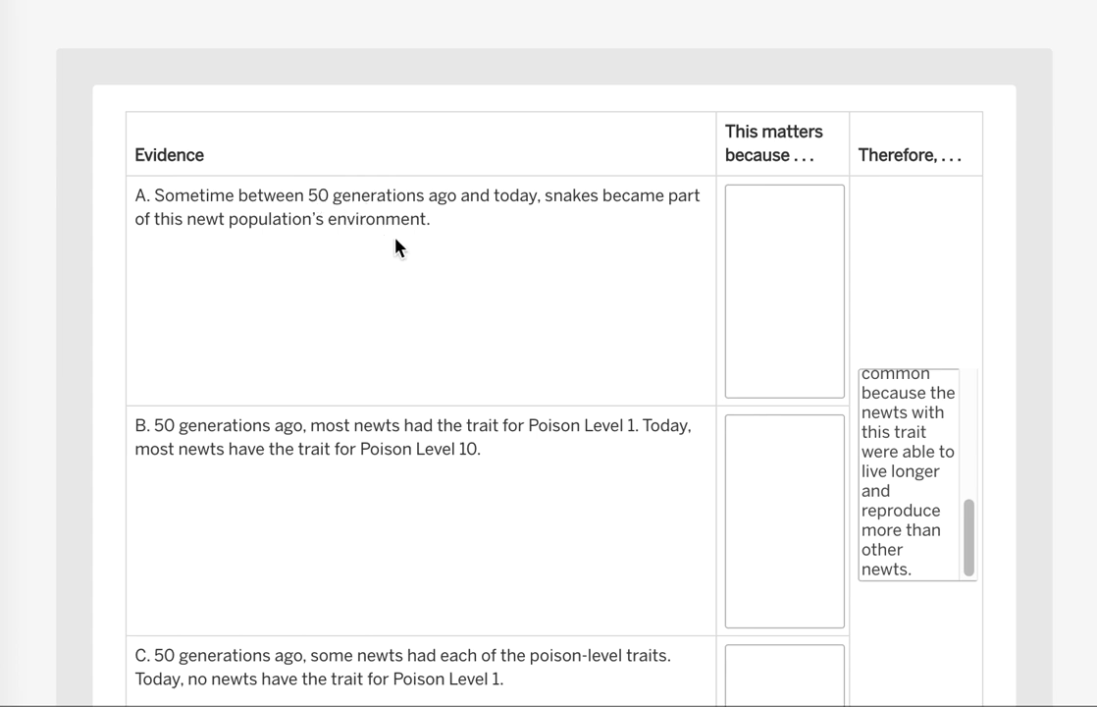
{"action": "mouse_move", "coordinate": [414, 255]}
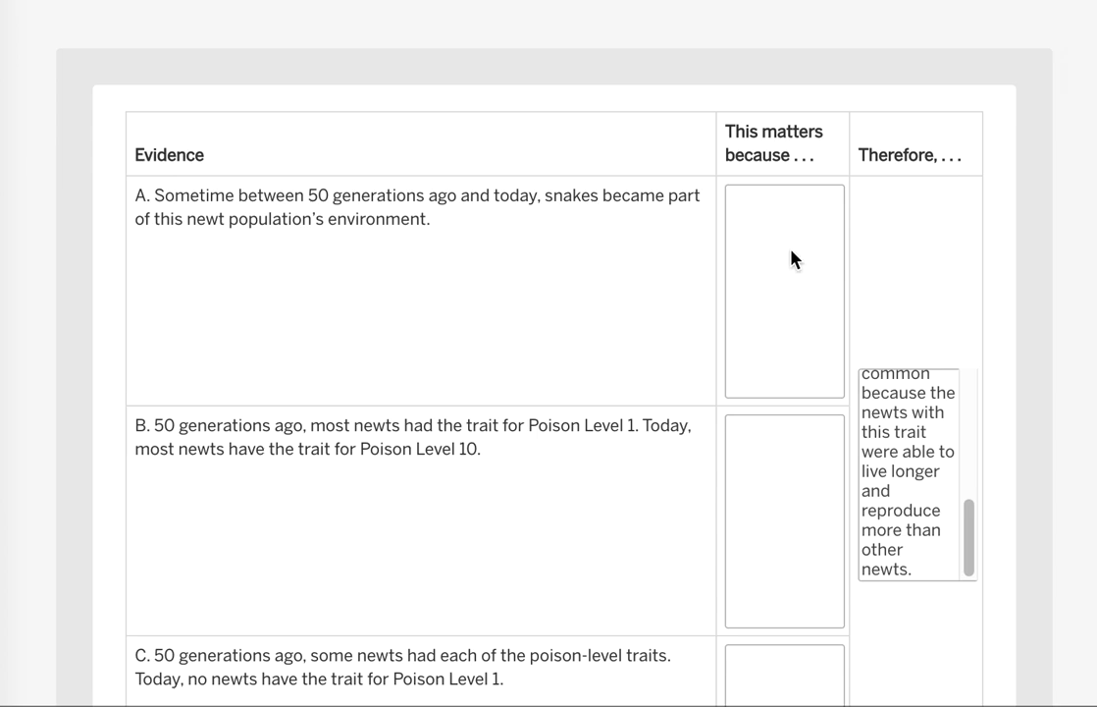
Step: Enter evidence A reasoning: the most common newts have adaptive traits helping them avoid snakes
{"action": "type", "text": "The newts that are the most common are the ones that have adaptive traits to help them avoid being killed by snakes."}
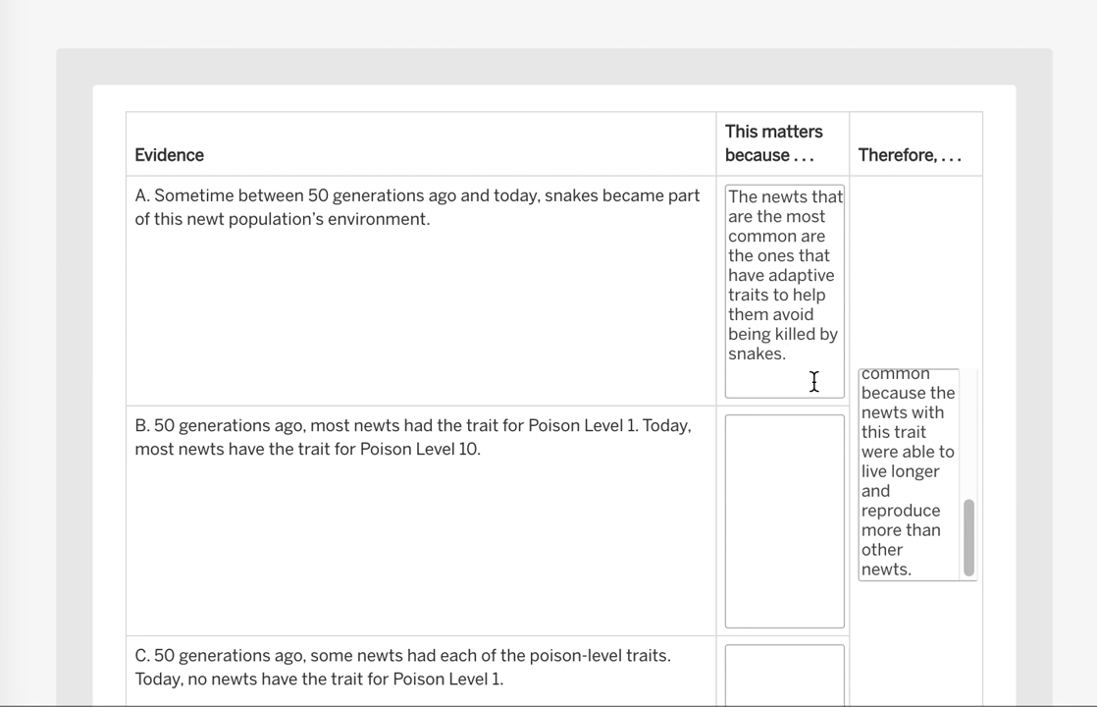
{"action": "scroll", "scroll_direction": "down", "scroll_amount": 3}
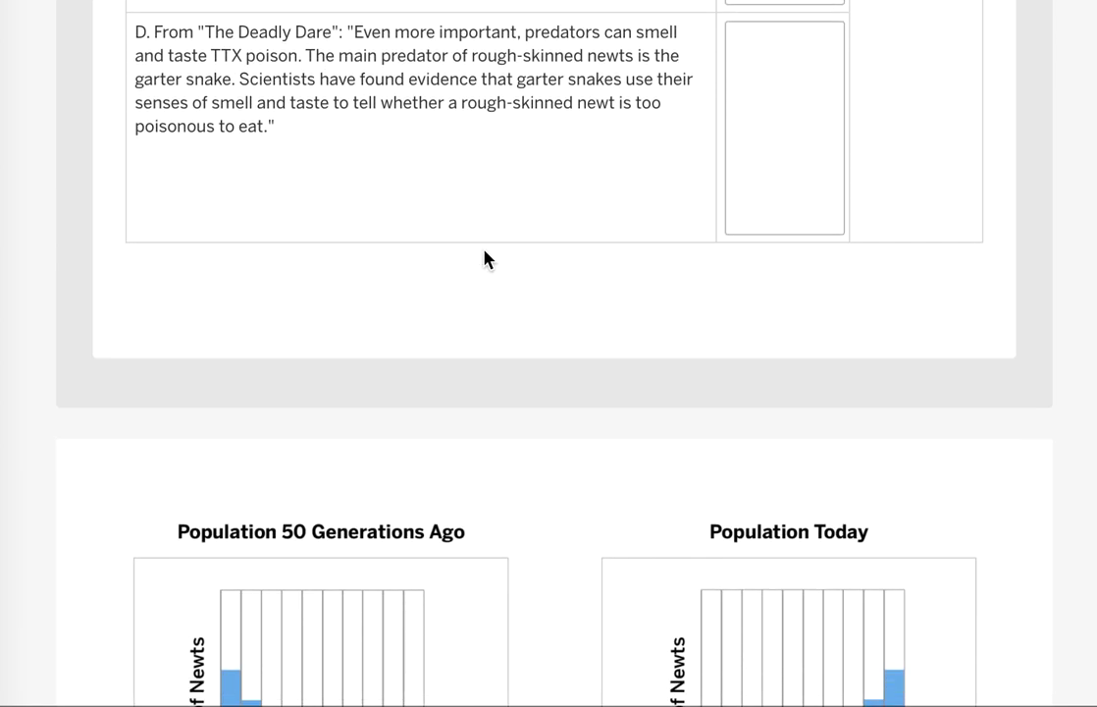
{"action": "scroll", "scroll_direction": "down", "scroll_amount": 3}
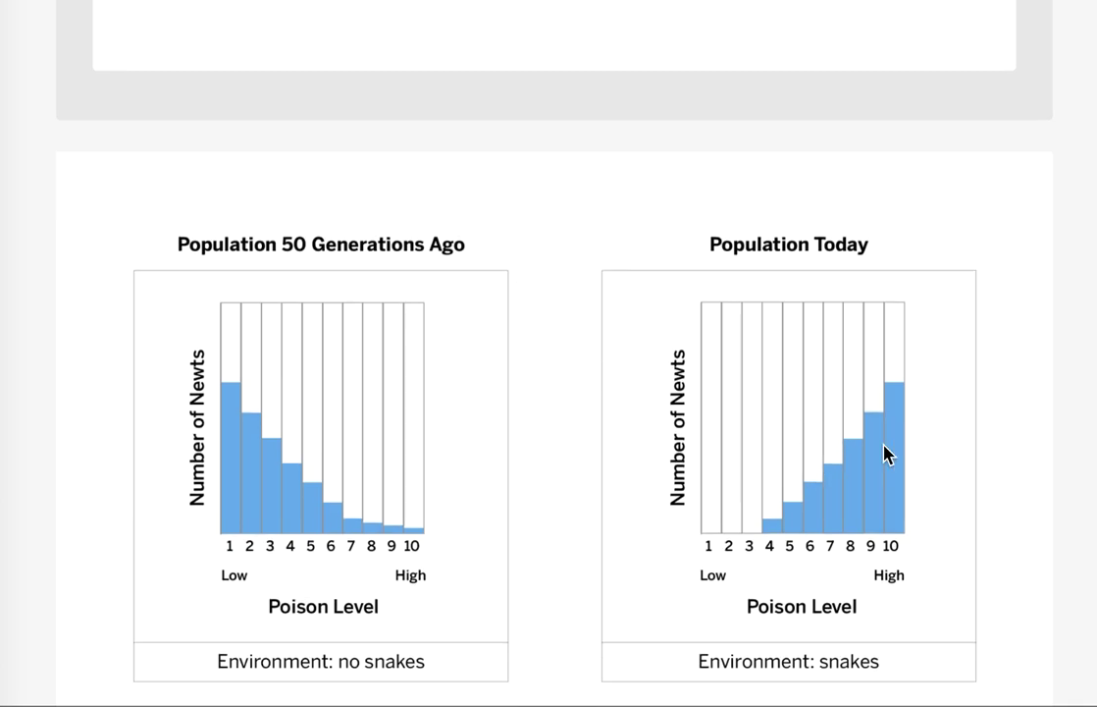
{"action": "mouse_move", "coordinate": [490, 495]}
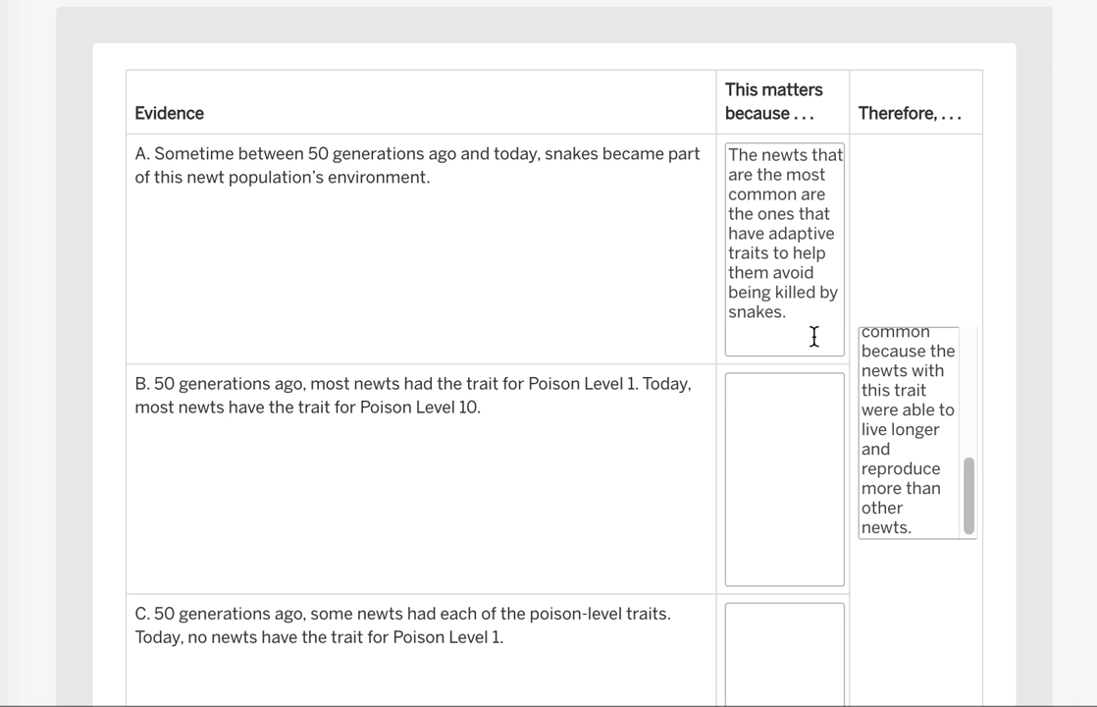
{"action": "mouse_move", "coordinate": [475, 267]}
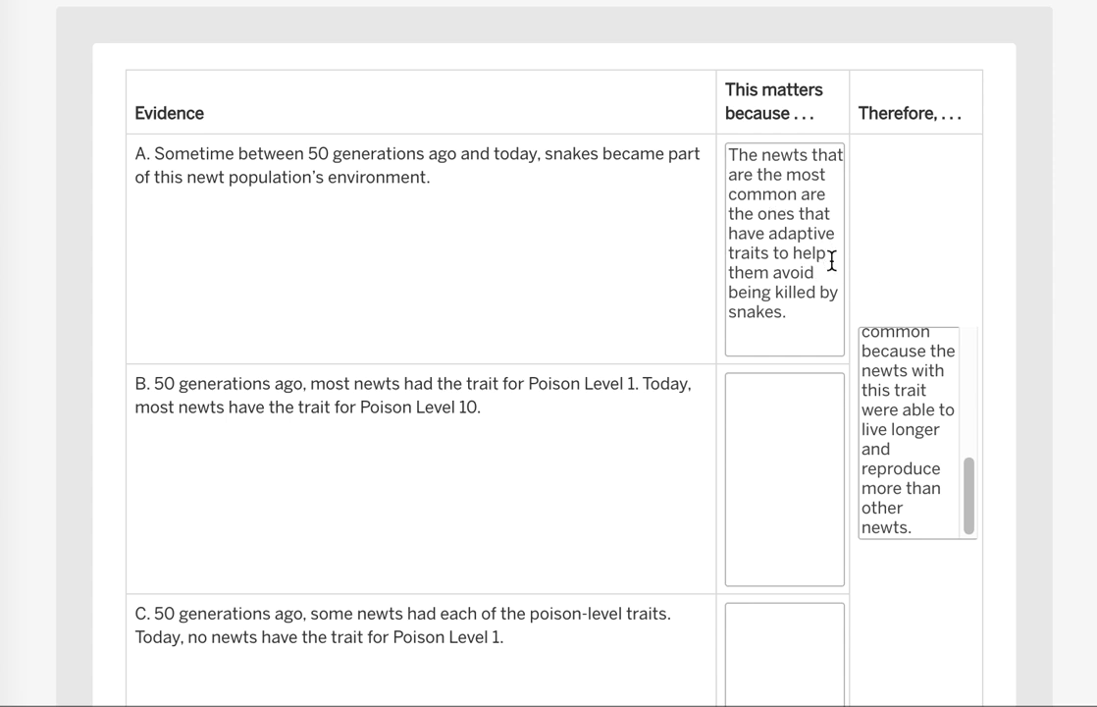
{"action": "mouse_move", "coordinate": [507, 459]}
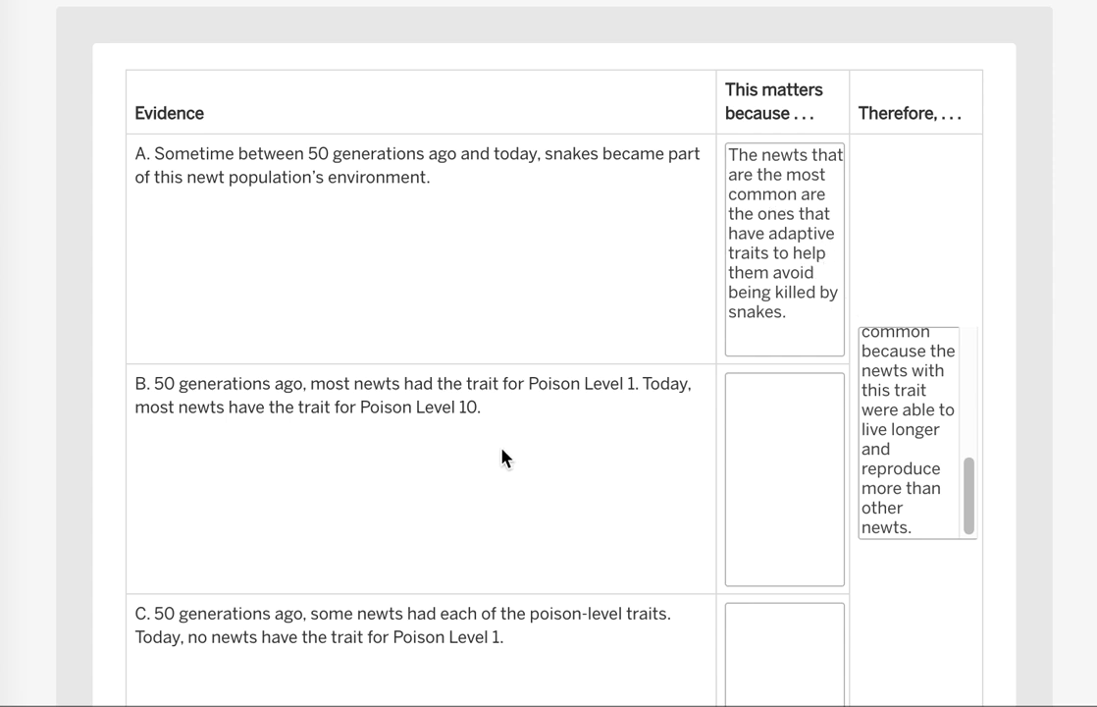
{"action": "mouse_move", "coordinate": [636, 472]}
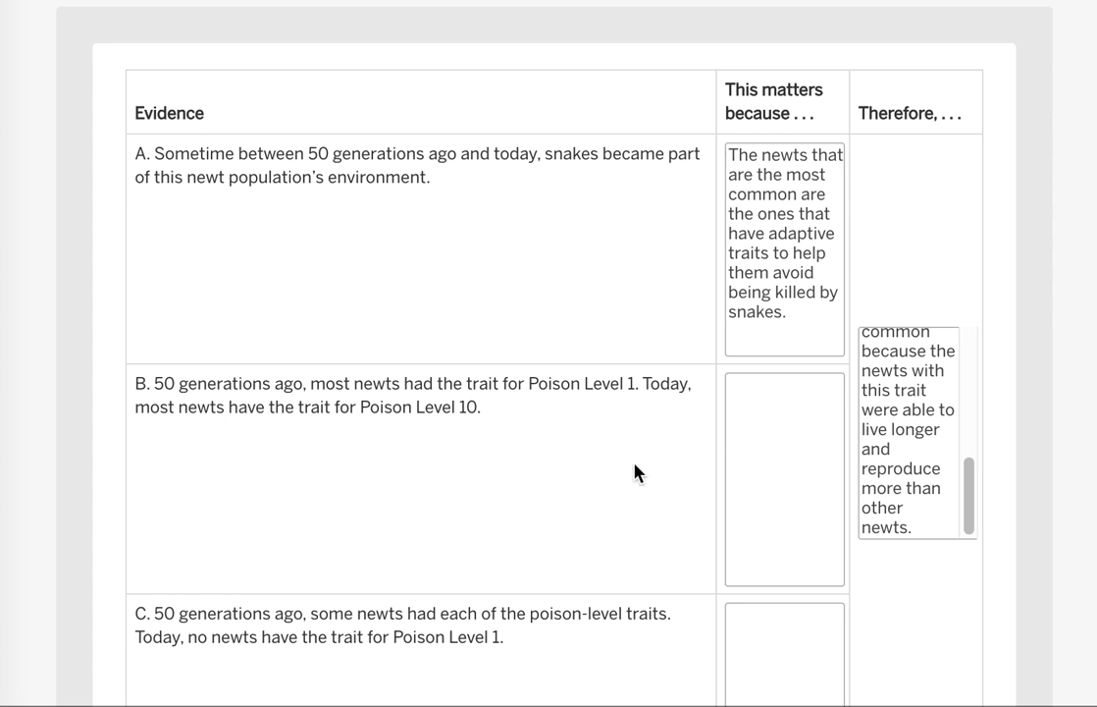
{"action": "mouse_move", "coordinate": [502, 375]}
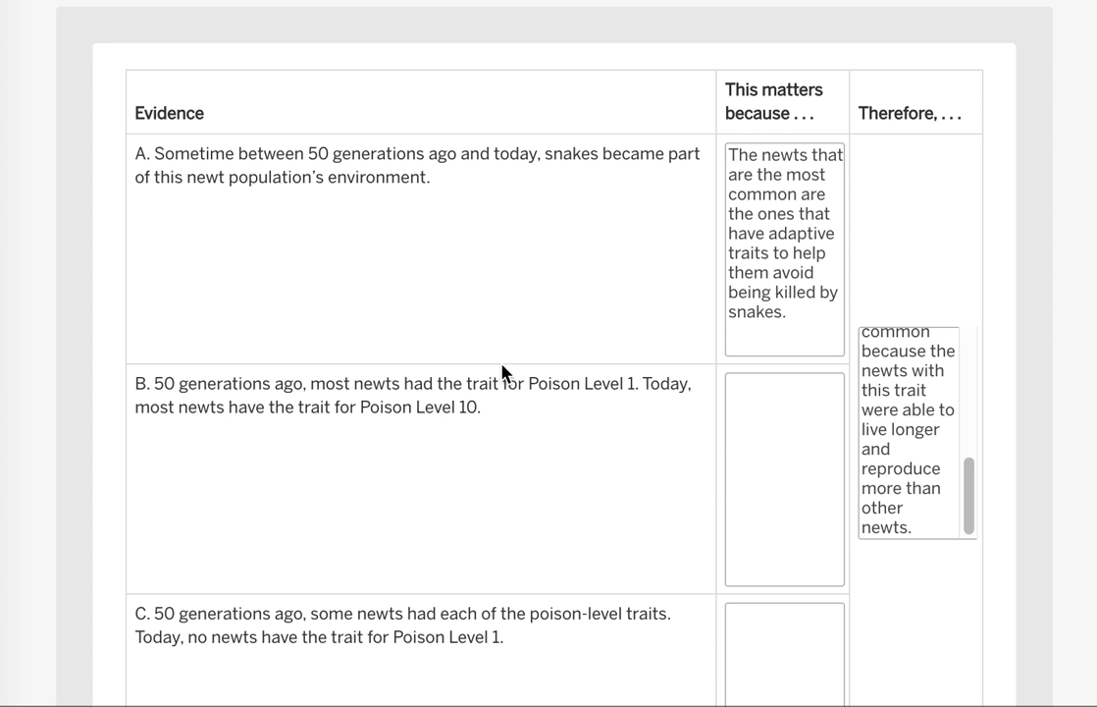
{"action": "mouse_move", "coordinate": [935, 432]}
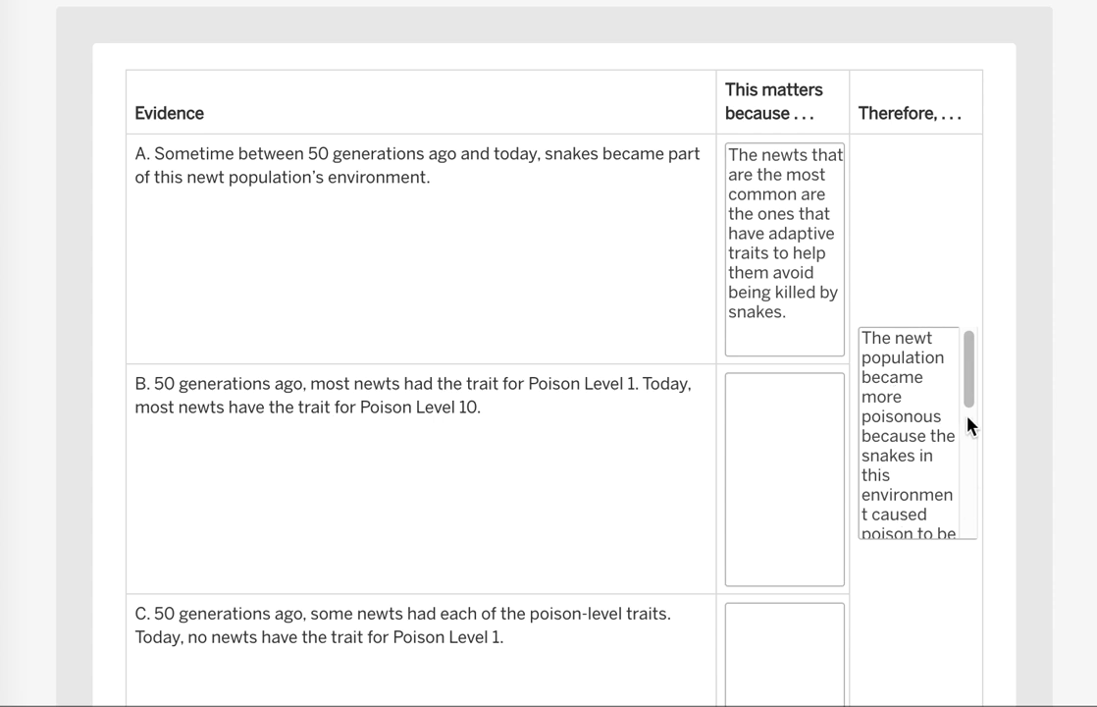
{"action": "mouse_move", "coordinate": [919, 442]}
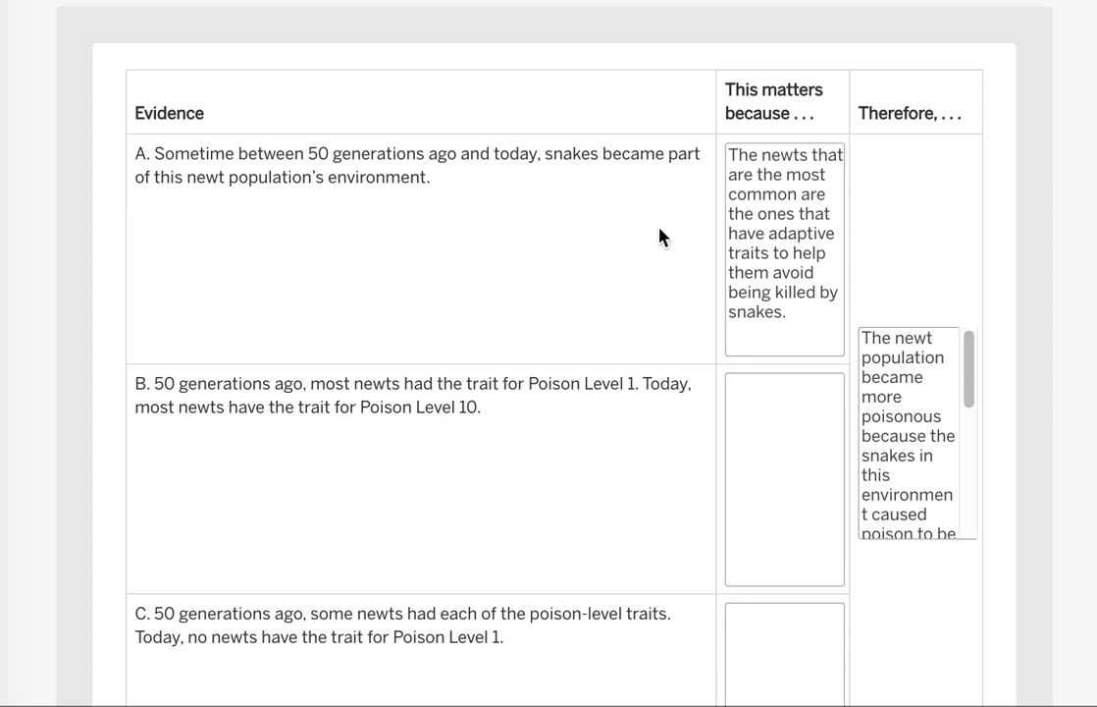
{"action": "mouse_move", "coordinate": [595, 388]}
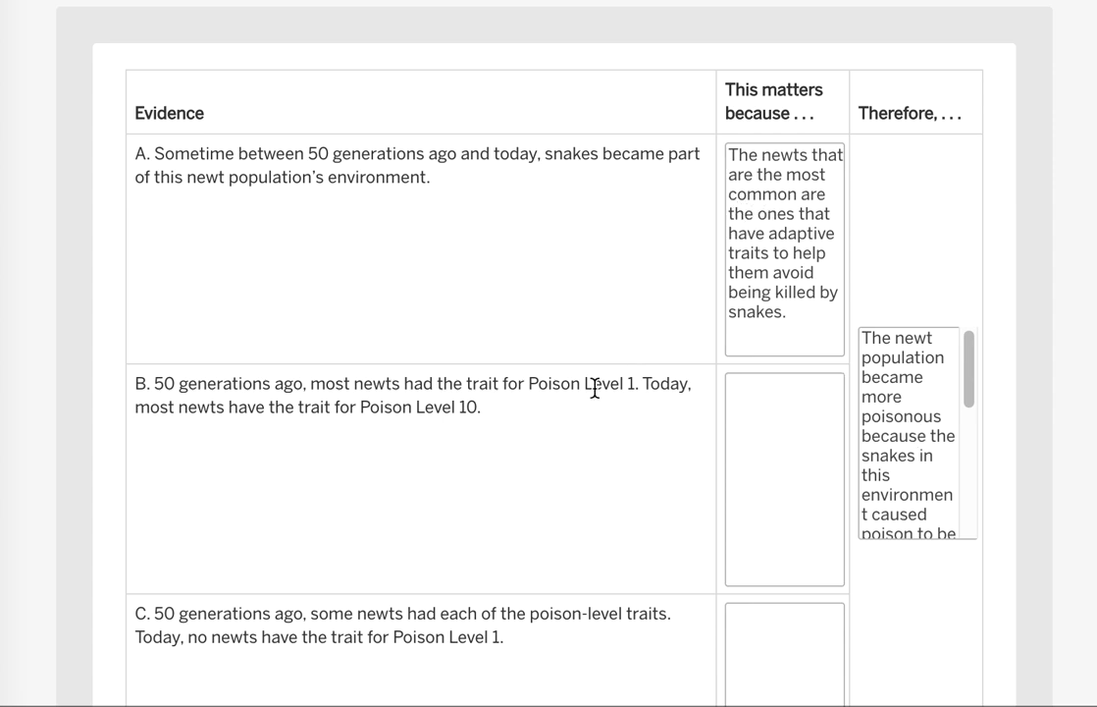
{"action": "mouse_move", "coordinate": [632, 477]}
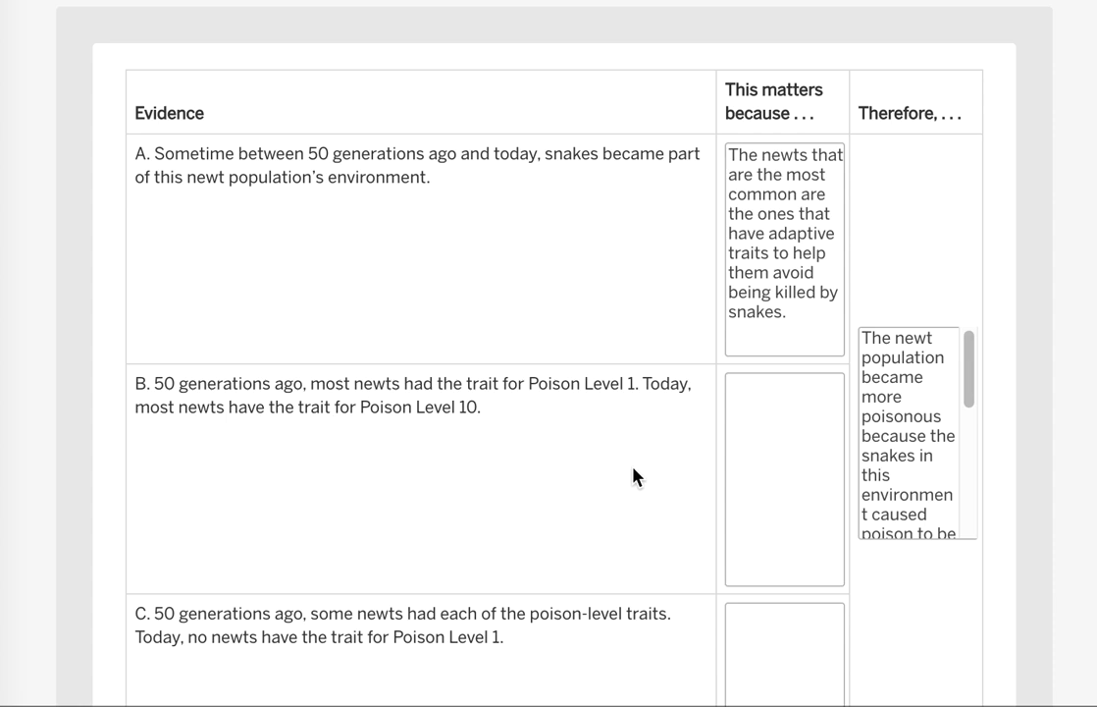
{"action": "mouse_move", "coordinate": [935, 393]}
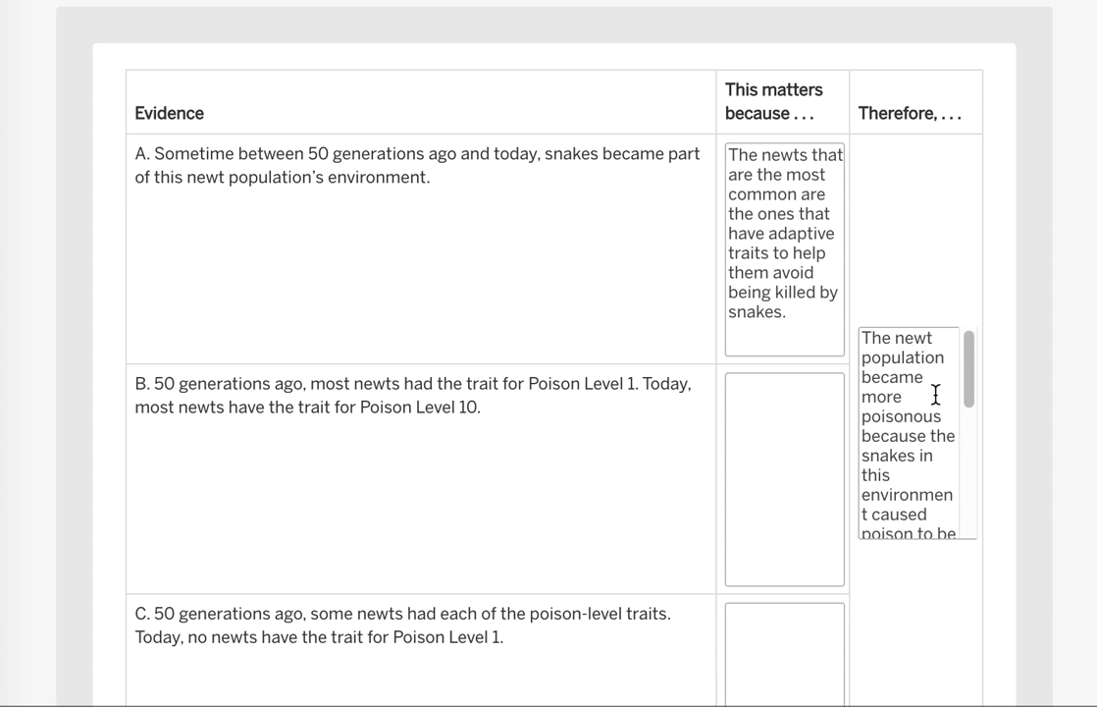
{"action": "scroll", "scroll_direction": "down", "scroll_amount": 3}
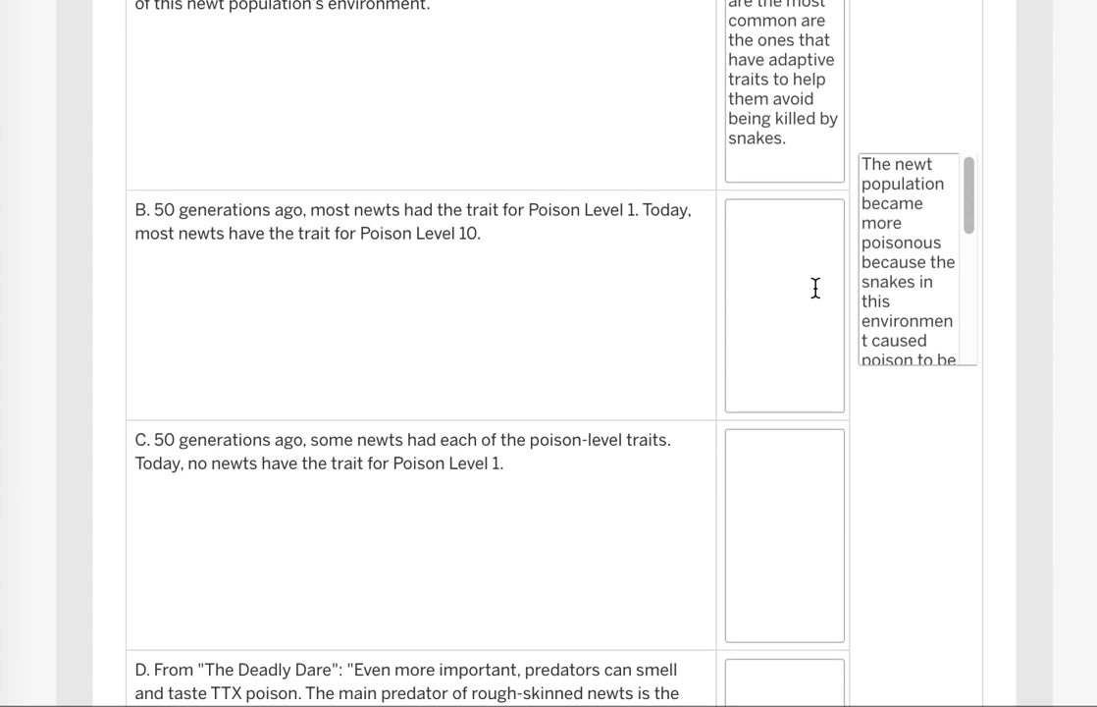